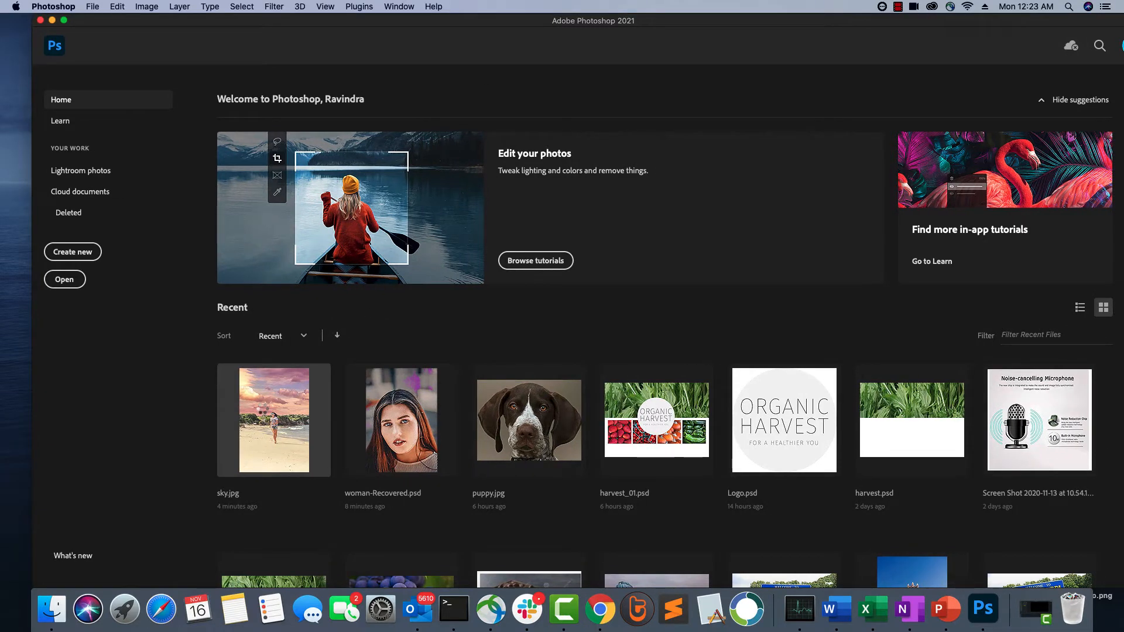
Open the recent beach photo sky.jpg and launch Sky Replacement from the Edit menu.
{"action": "double_click", "coordinate": [273, 420]}
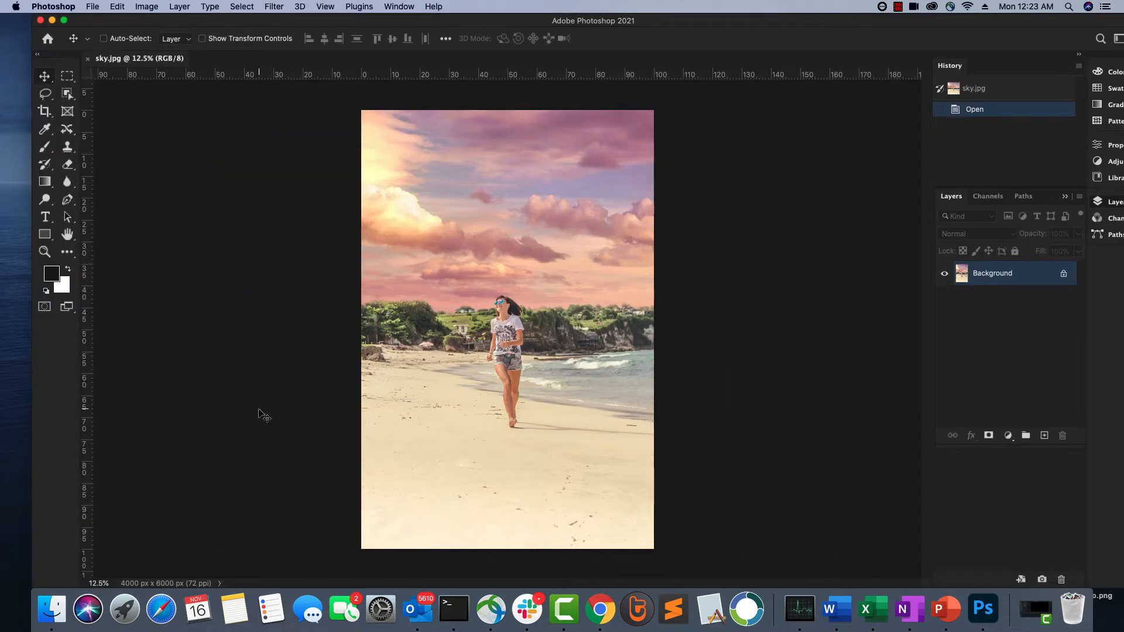
{"action": "mouse_move", "coordinate": [465, 236]}
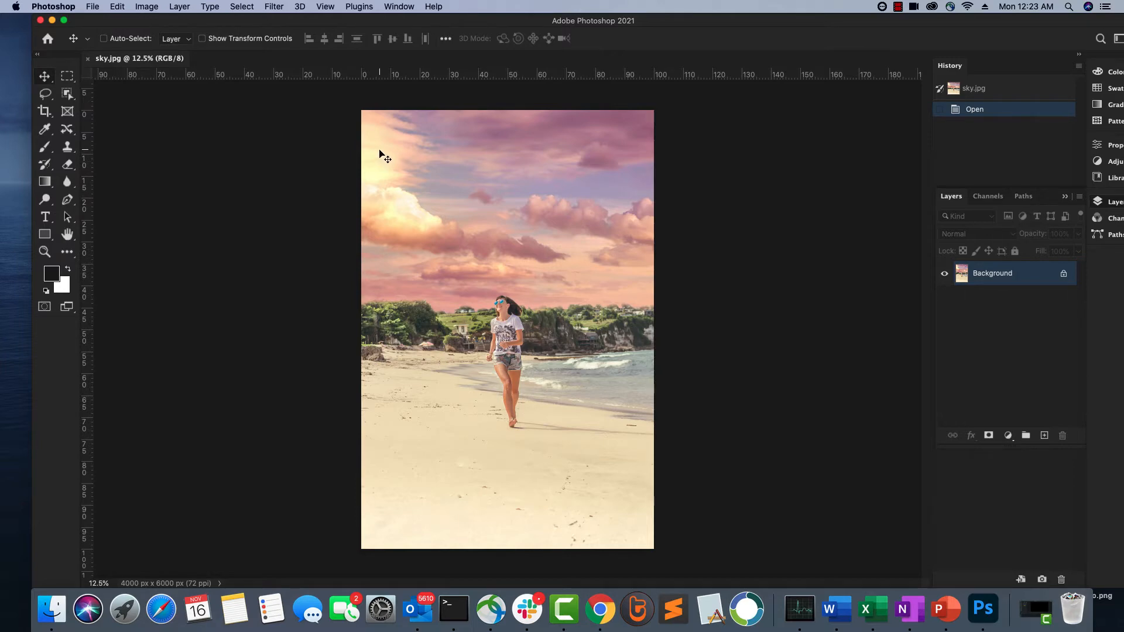
{"action": "mouse_move", "coordinate": [361, 153]}
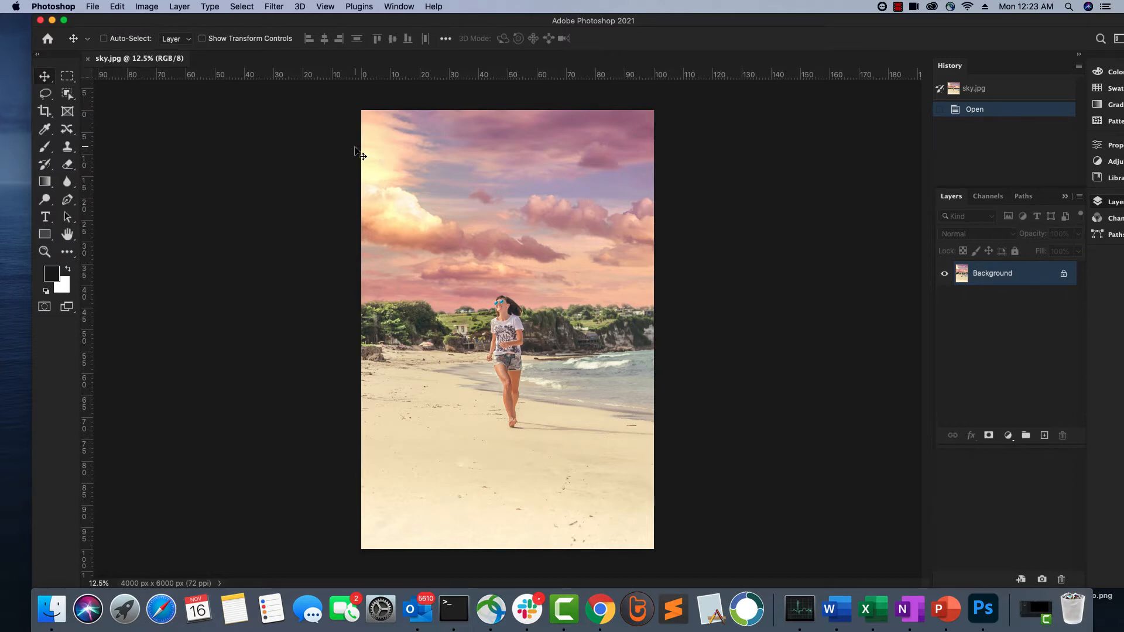
{"action": "mouse_move", "coordinate": [471, 186]}
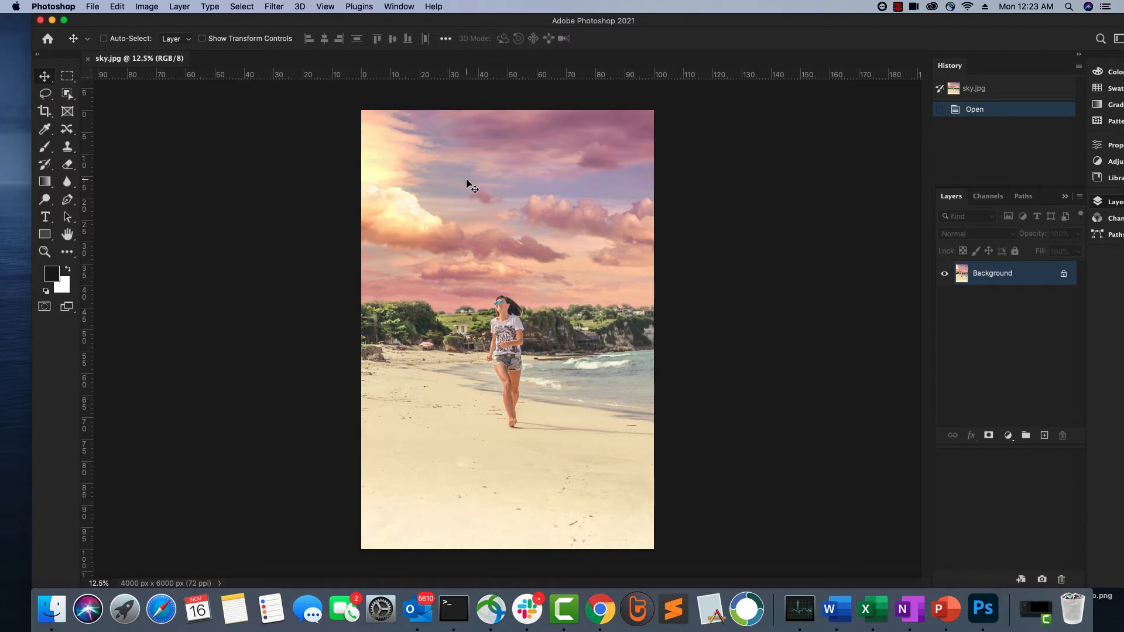
{"action": "left_click", "coordinate": [116, 7]}
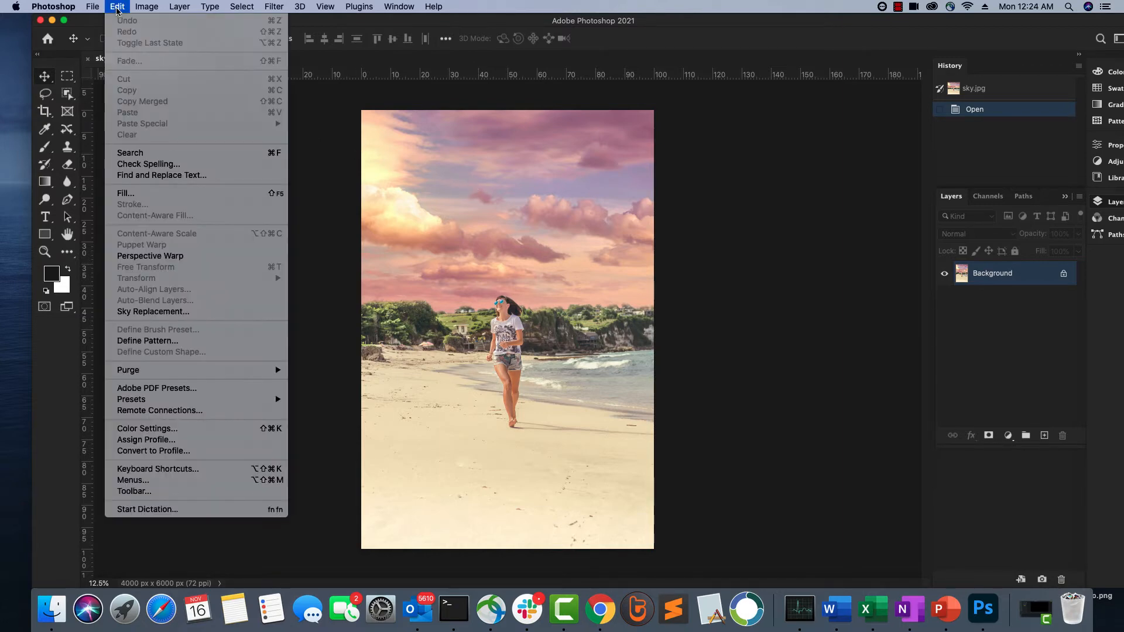
{"action": "mouse_move", "coordinate": [176, 323]}
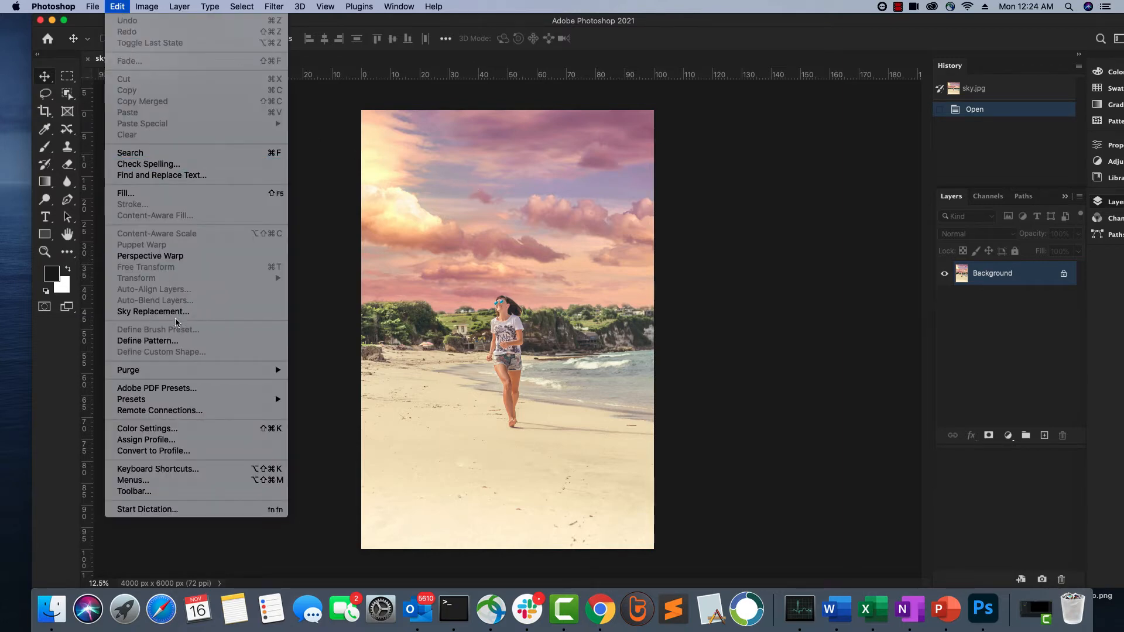
{"action": "mouse_move", "coordinate": [172, 311]}
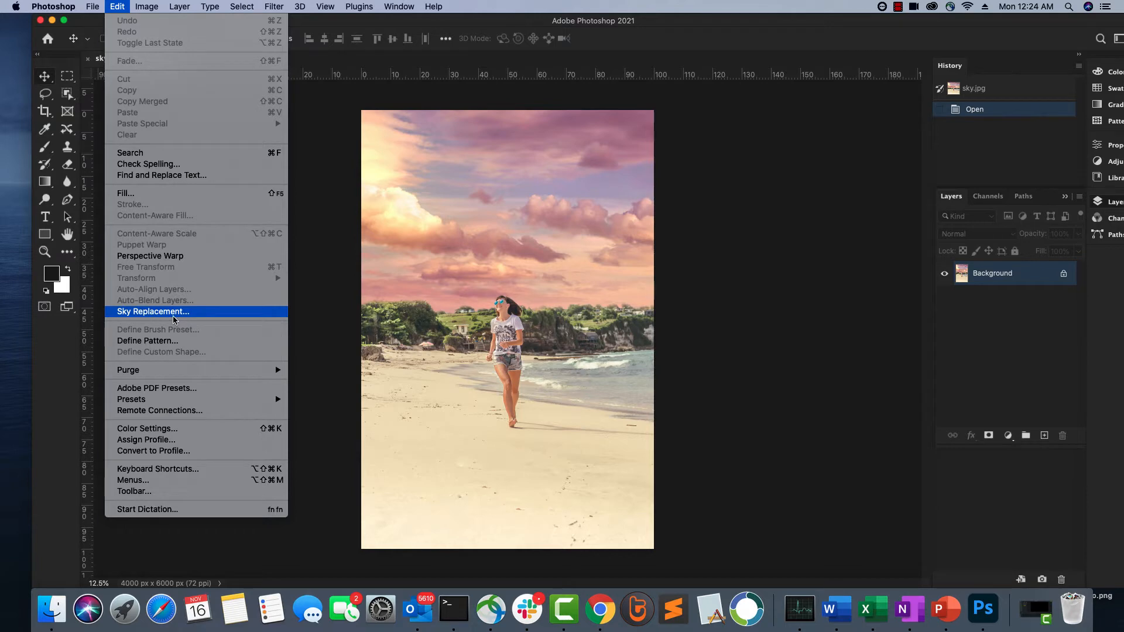
{"action": "left_click", "coordinate": [152, 311]}
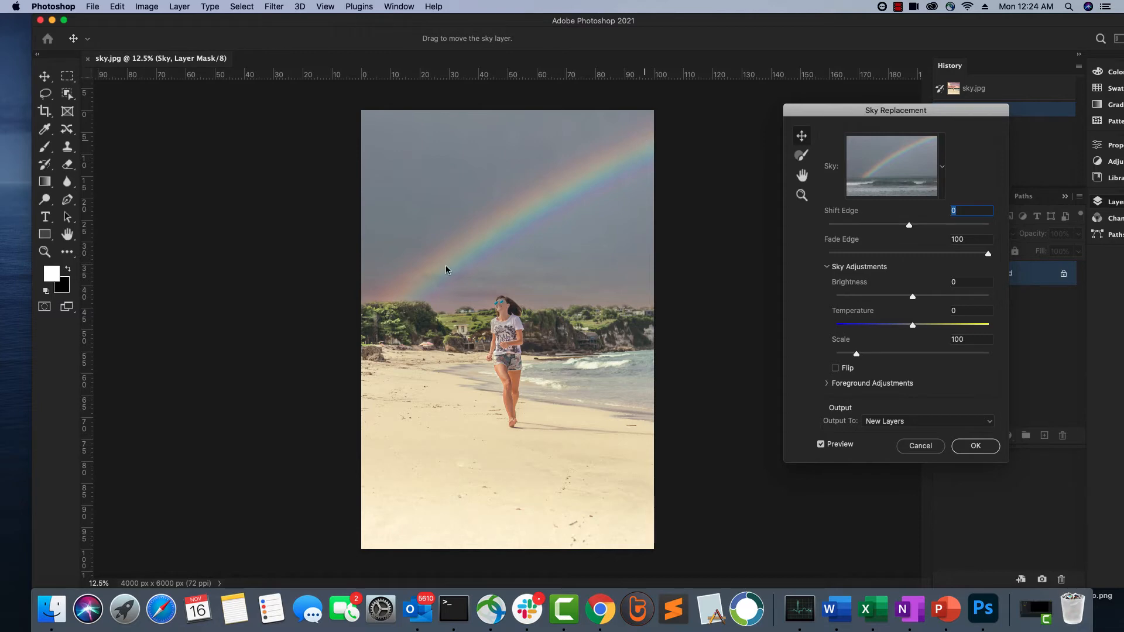
{"action": "mouse_move", "coordinate": [641, 166]}
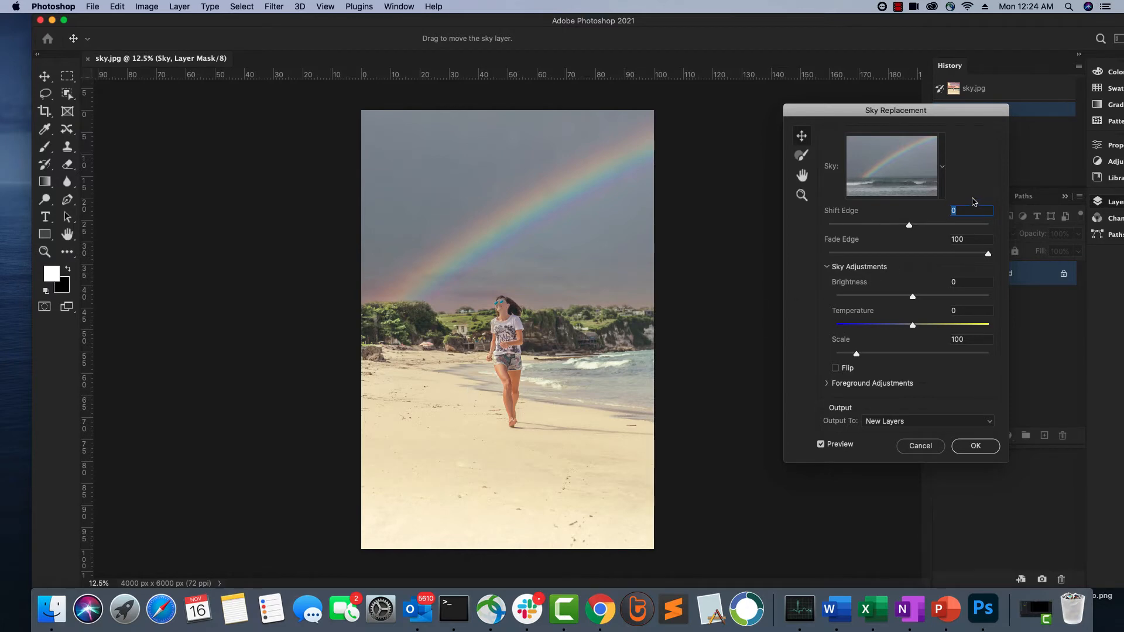
Set the rainbow sky's Shift Edge to -6, Fade Edge 76, Temperature 6 and Scale 137.
{"action": "left_click_drag", "start_coordinate": [908, 224], "coordinate": [899, 224]}
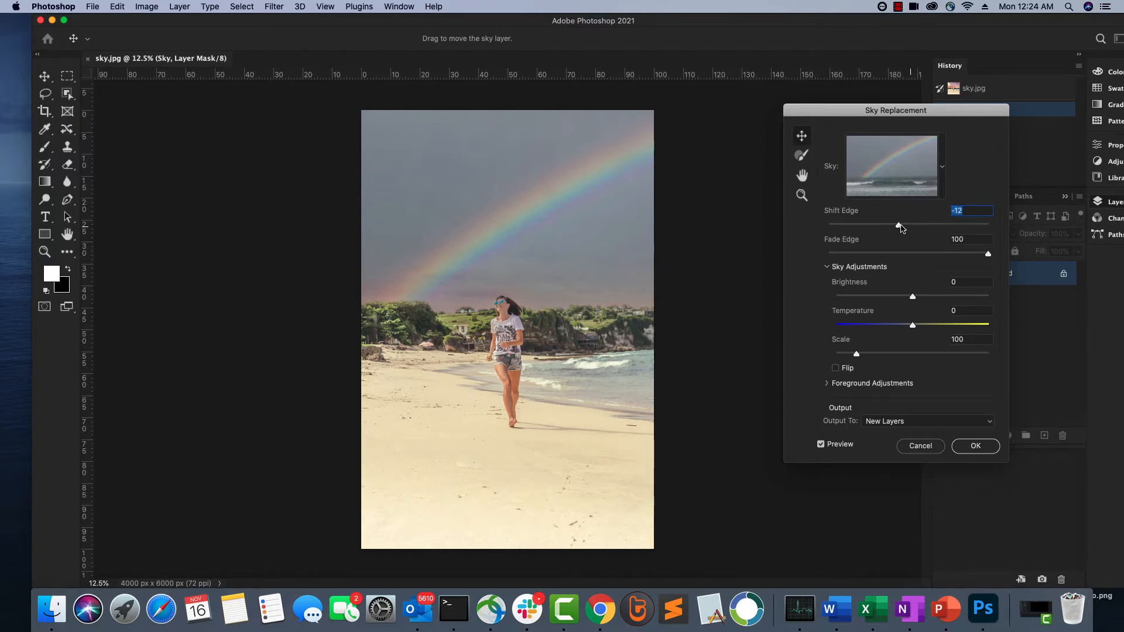
{"action": "left_click_drag", "start_coordinate": [901, 226], "coordinate": [905, 226]}
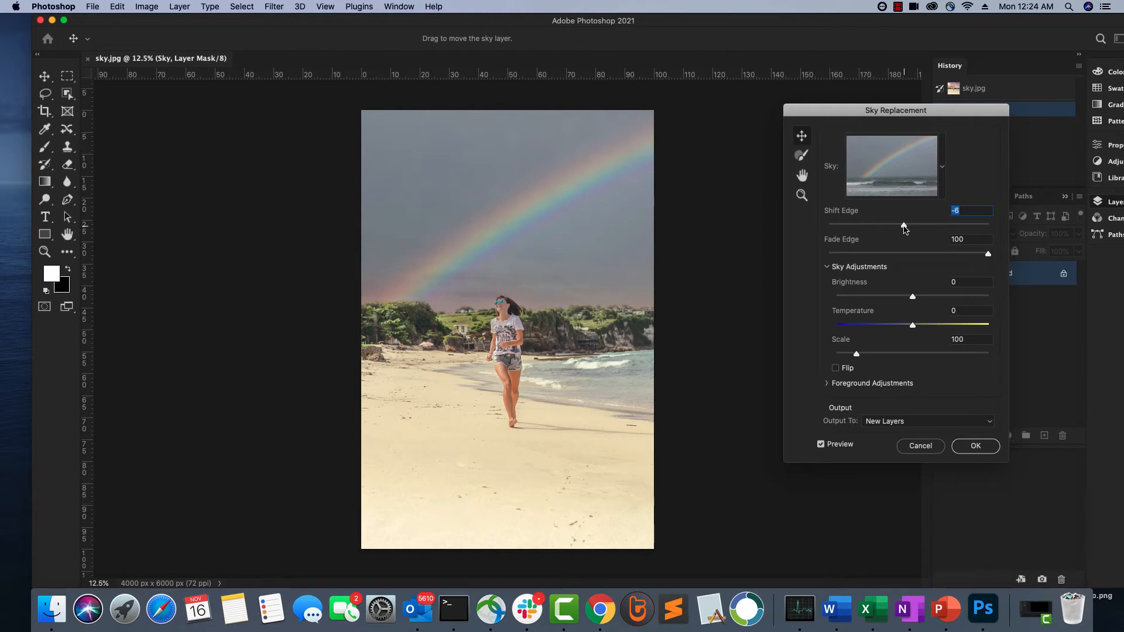
{"action": "left_click_drag", "start_coordinate": [987, 253], "coordinate": [917, 253]}
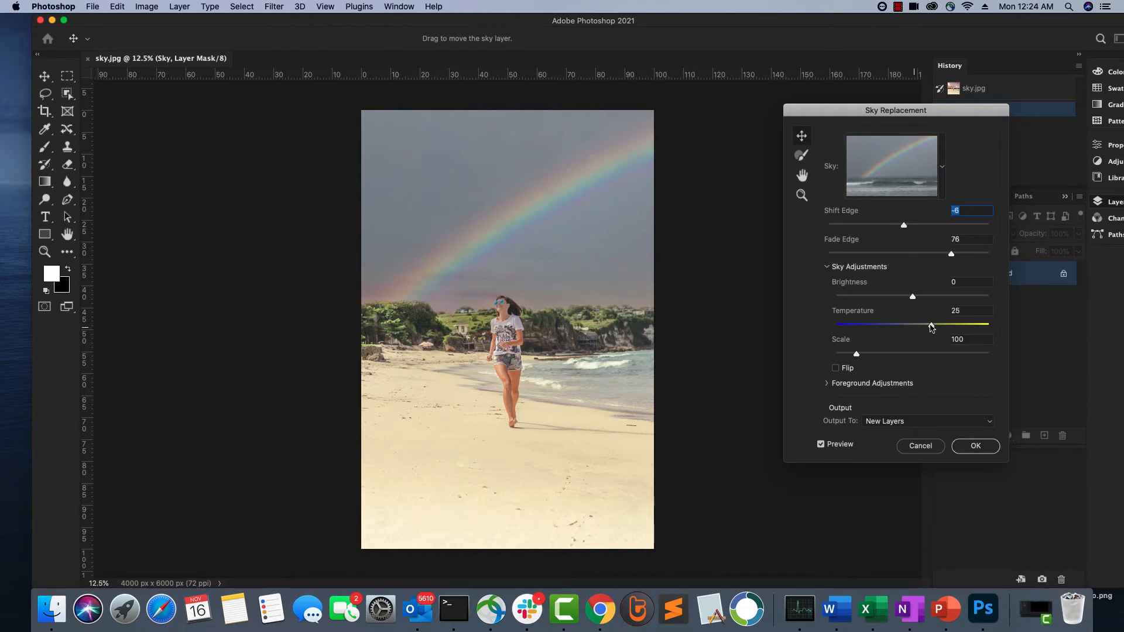
{"action": "left_click_drag", "start_coordinate": [931, 324], "coordinate": [896, 324]}
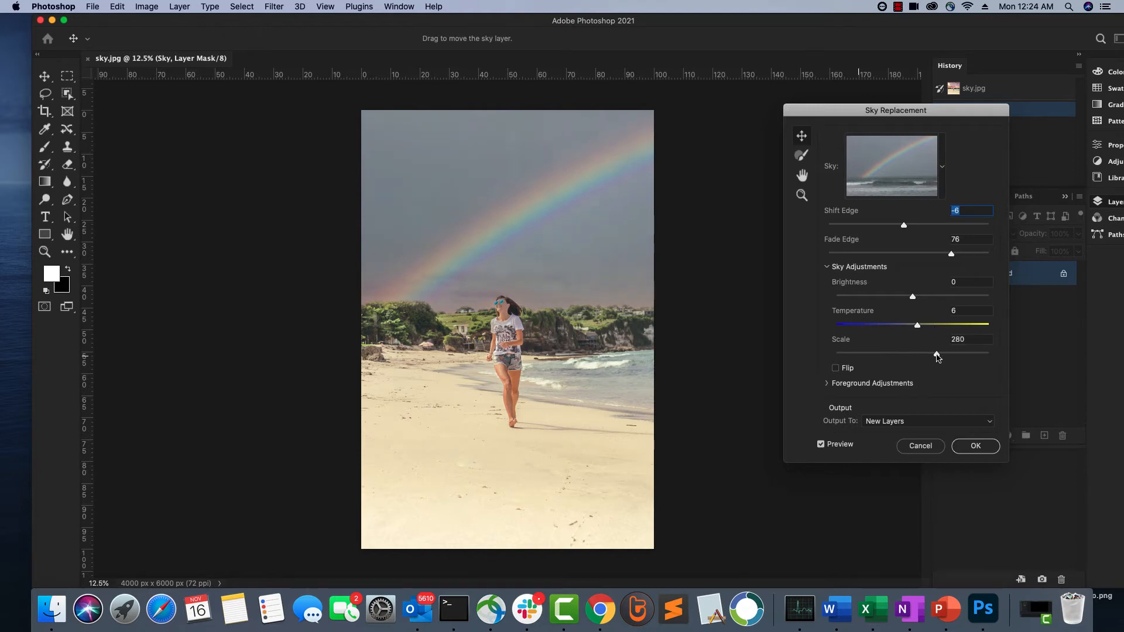
{"action": "left_click_drag", "start_coordinate": [935, 352], "coordinate": [873, 352]}
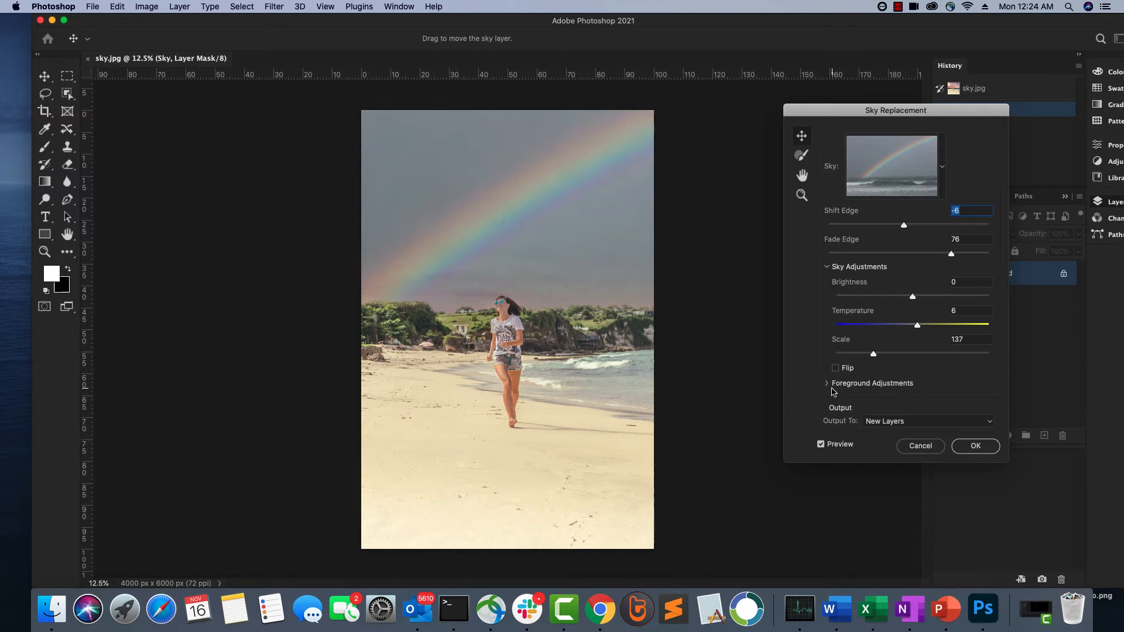
{"action": "mouse_move", "coordinate": [945, 171]}
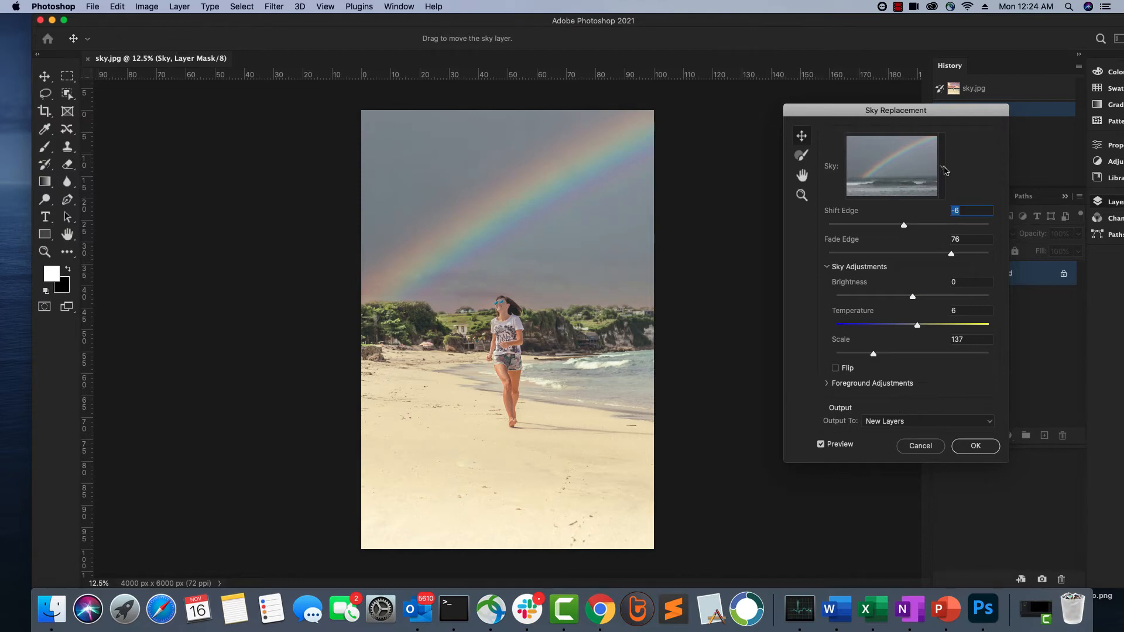
From the preset skies, try the plain blue sky then choose the blue sky with white clouds.
{"action": "left_click", "coordinate": [941, 165]}
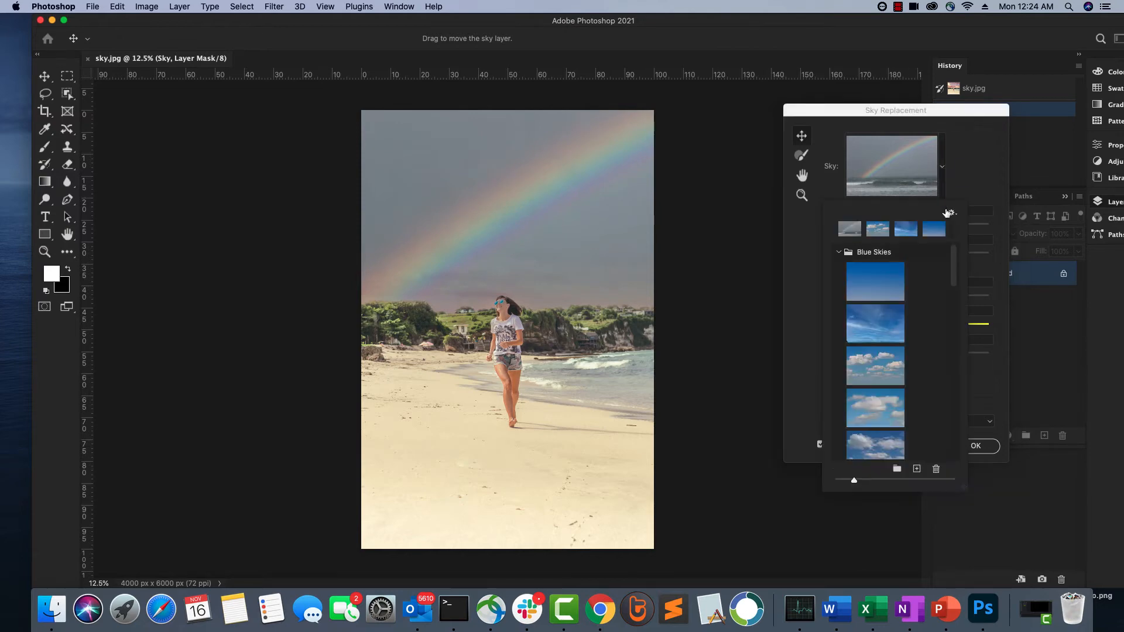
{"action": "left_click", "coordinate": [876, 281]}
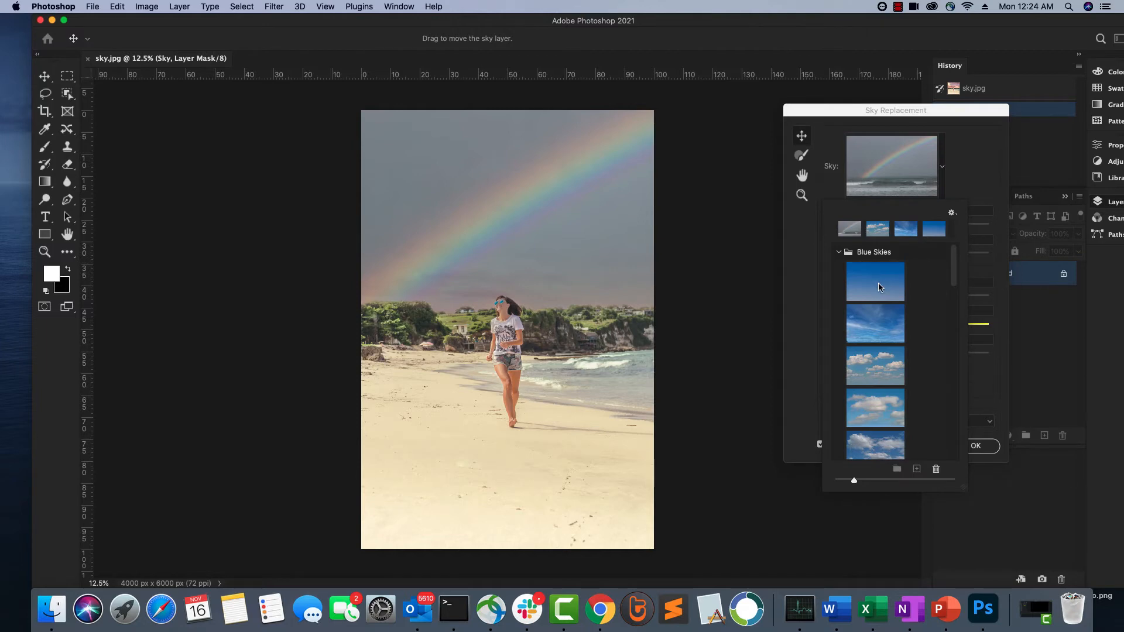
{"action": "left_click", "coordinate": [875, 281]}
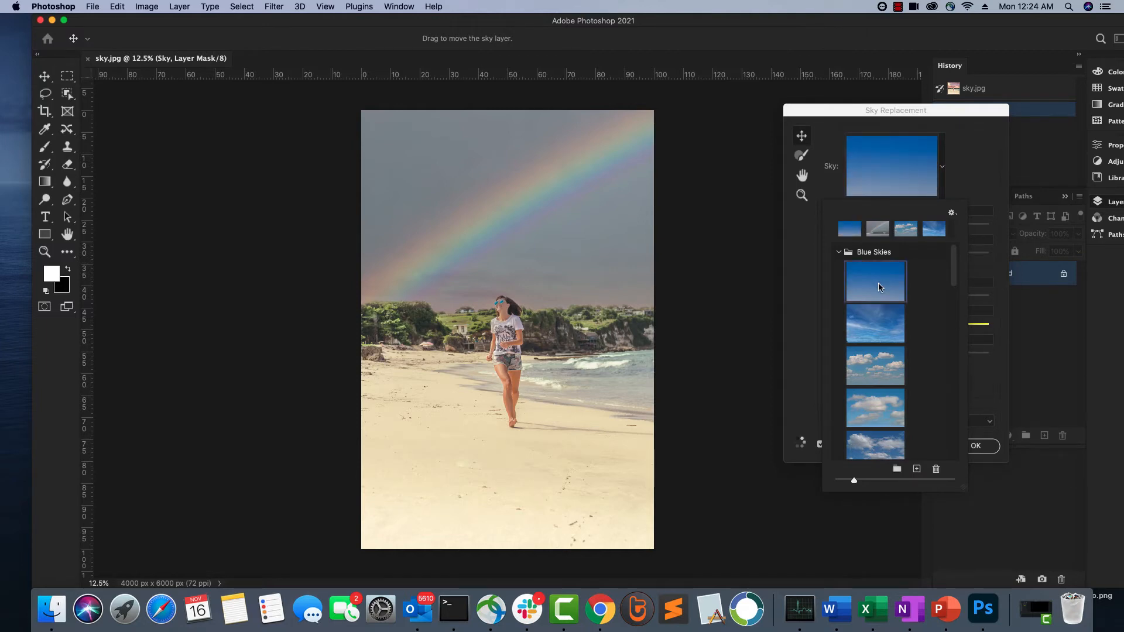
{"action": "left_click", "coordinate": [874, 280]}
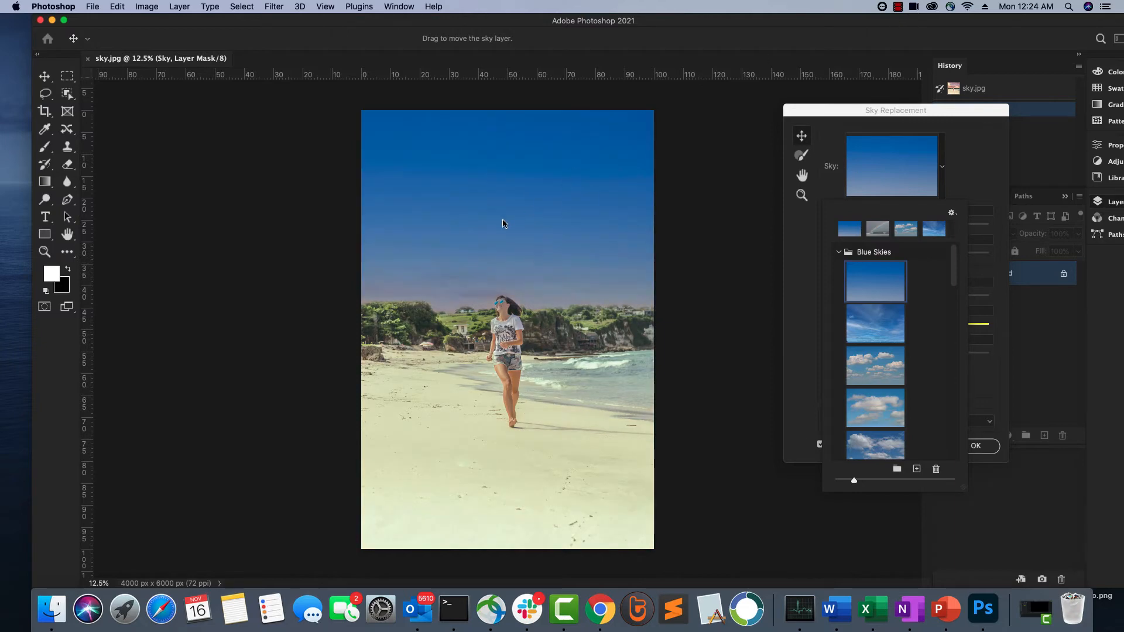
{"action": "mouse_move", "coordinate": [739, 321]}
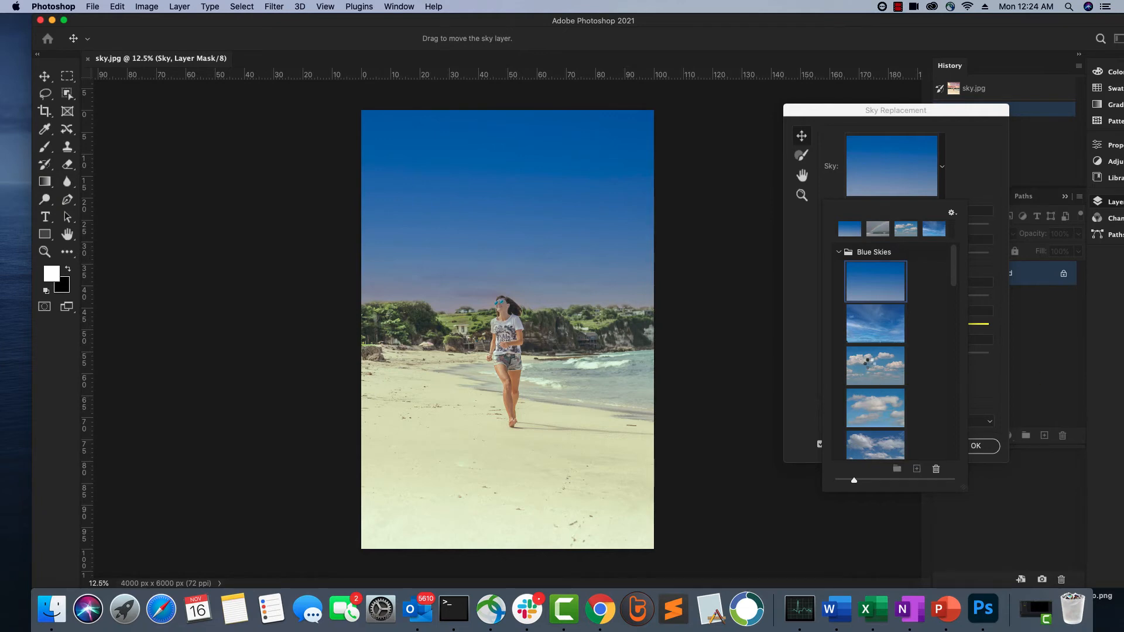
{"action": "left_click", "coordinate": [875, 365]}
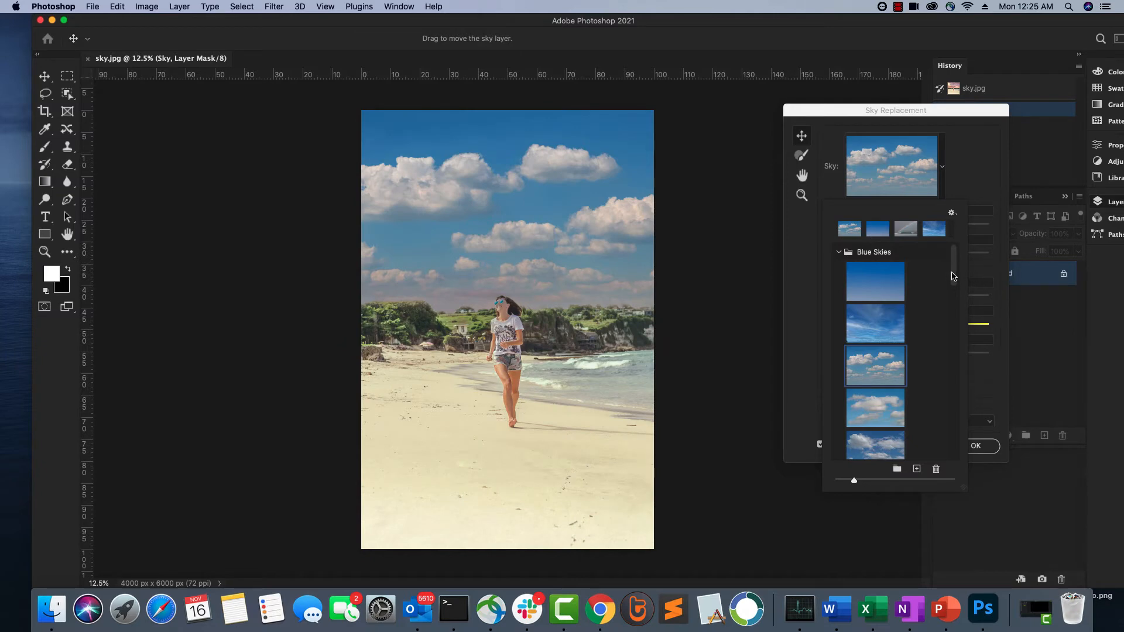
{"action": "scroll", "scroll_direction": "down", "scroll_amount": 3}
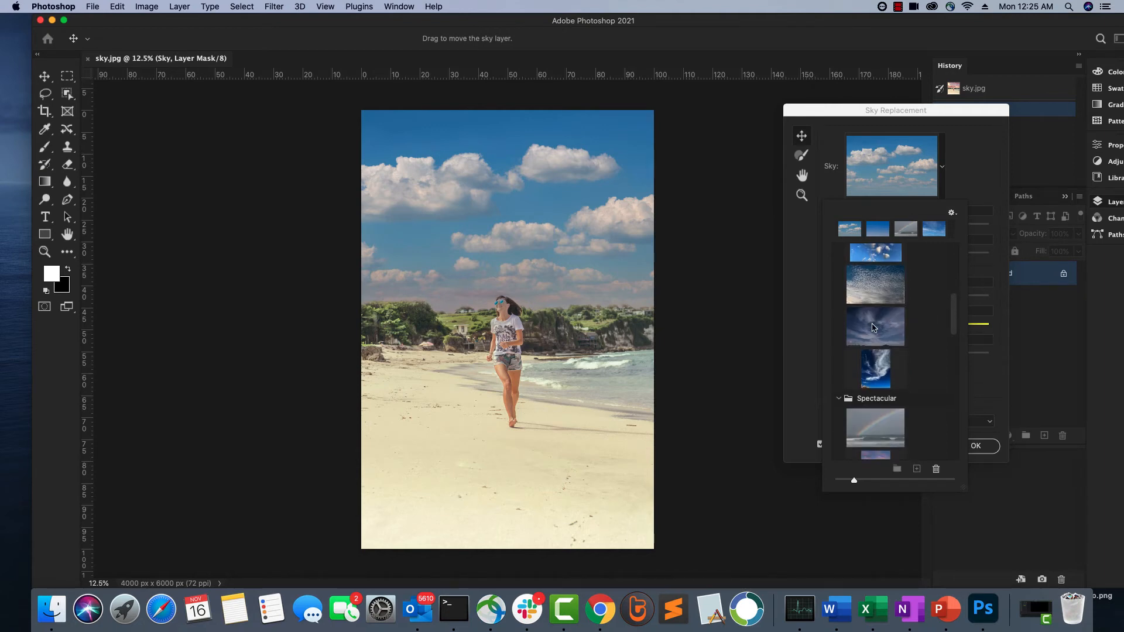
Try the dark wispy-cloud sky, the orange sunset, red-orange dusk and orange-cloud sunset presets.
{"action": "left_click", "coordinate": [874, 326]}
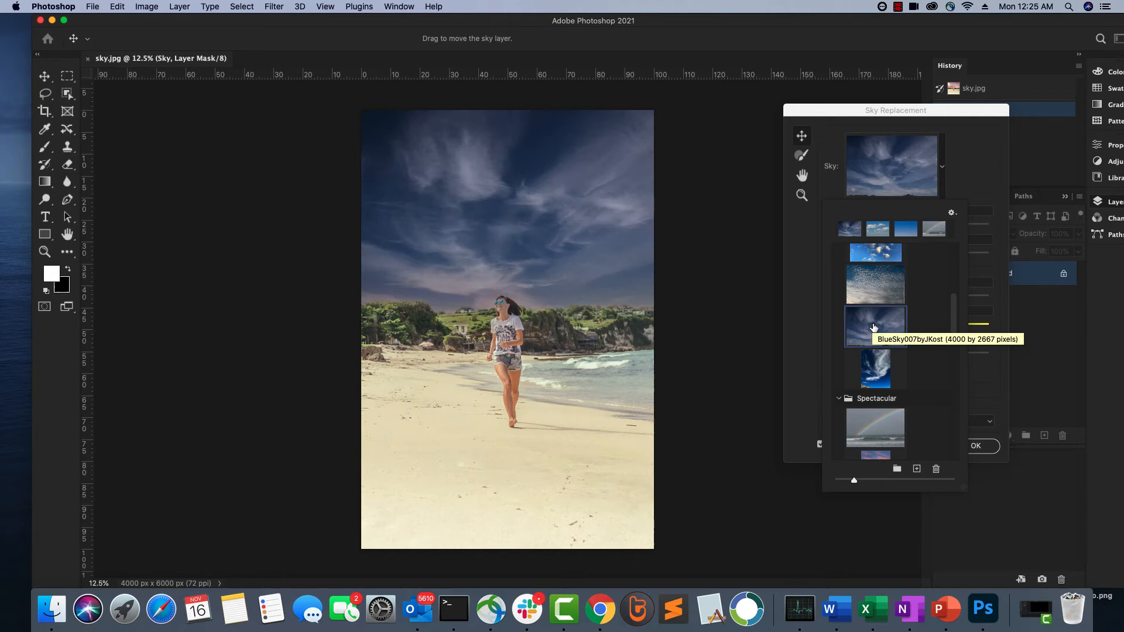
{"action": "mouse_move", "coordinate": [943, 330]}
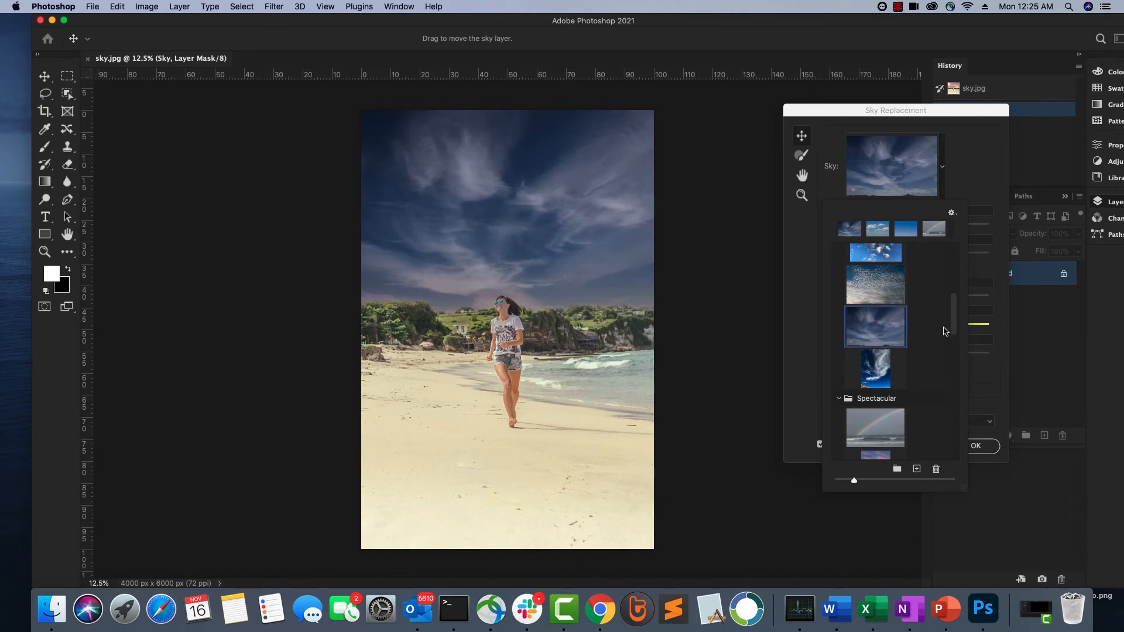
{"action": "mouse_move", "coordinate": [858, 420]}
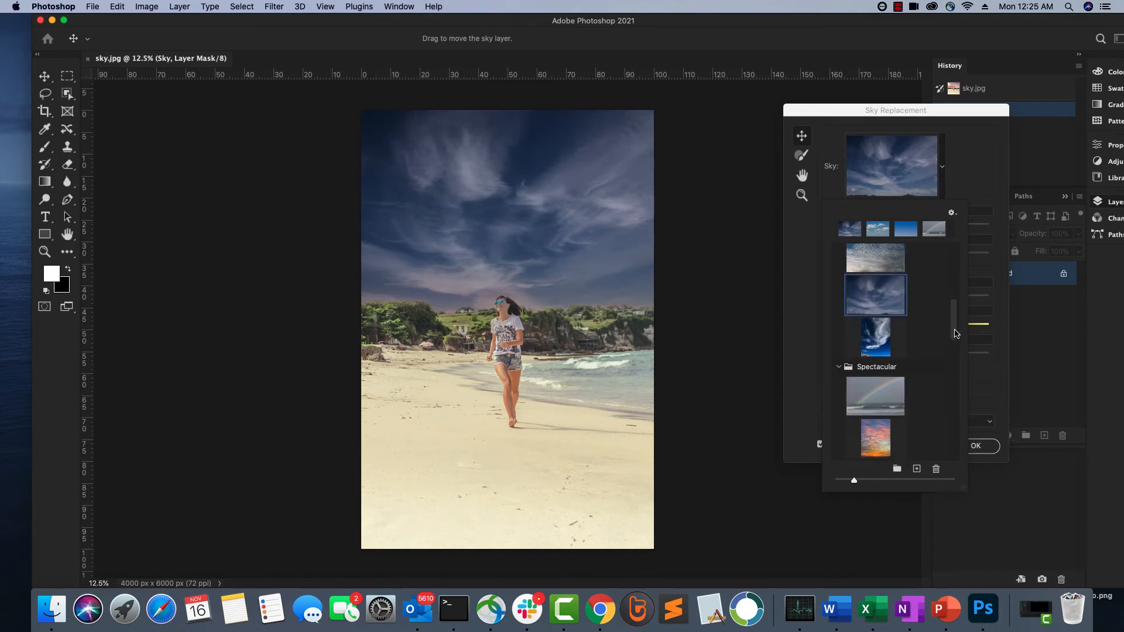
{"action": "scroll", "scroll_direction": "down", "scroll_amount": 3}
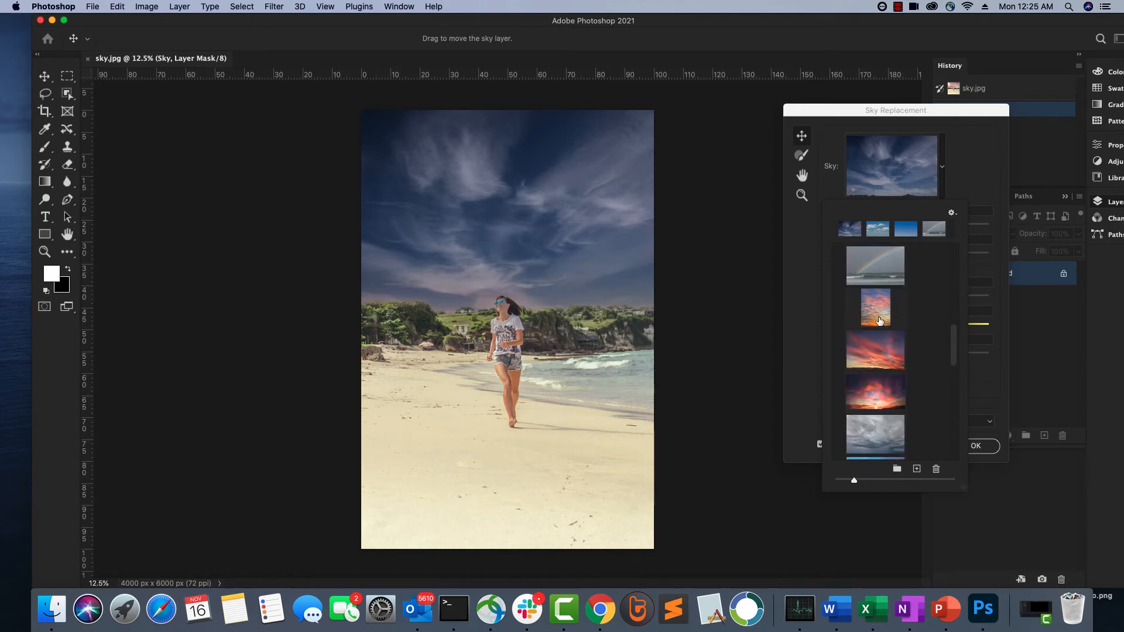
{"action": "mouse_move", "coordinate": [879, 318]}
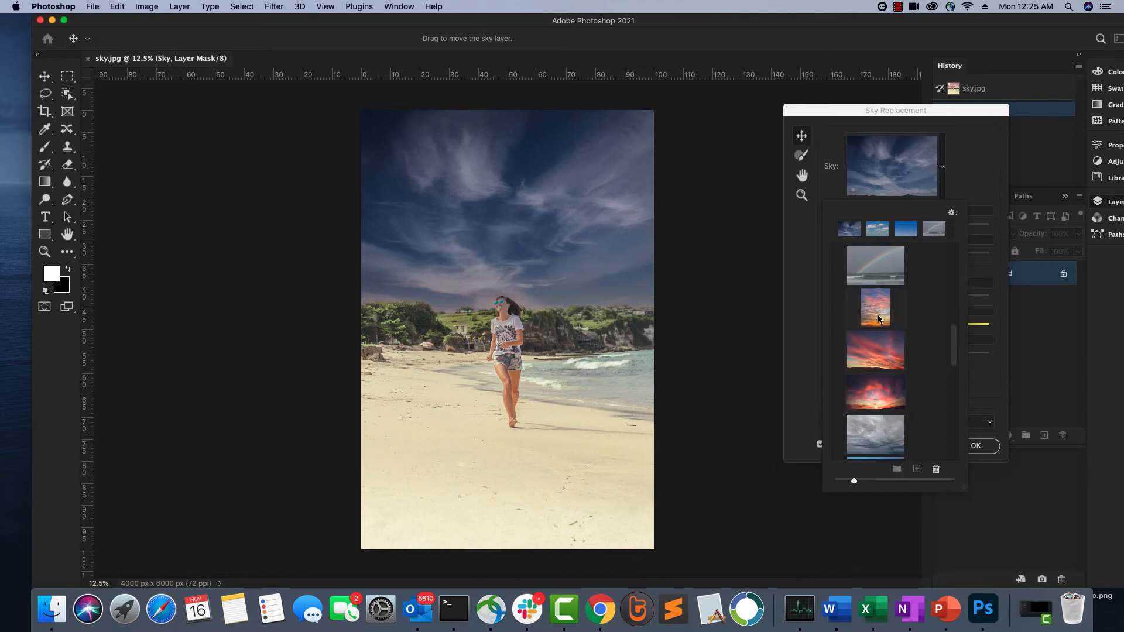
{"action": "left_click", "coordinate": [874, 307]}
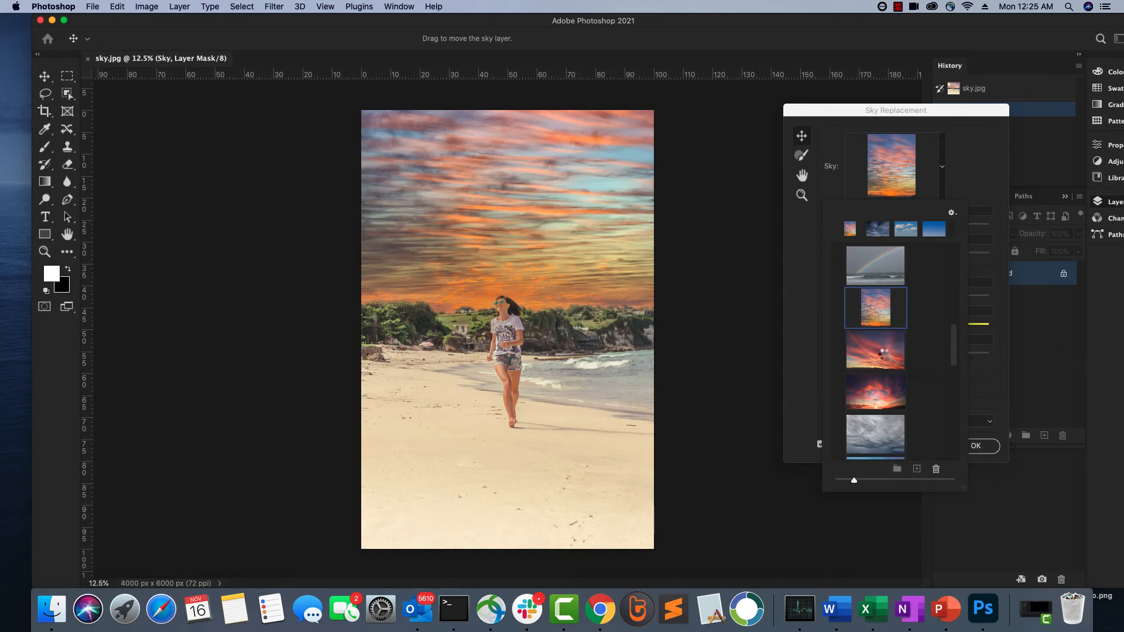
{"action": "left_click", "coordinate": [875, 350]}
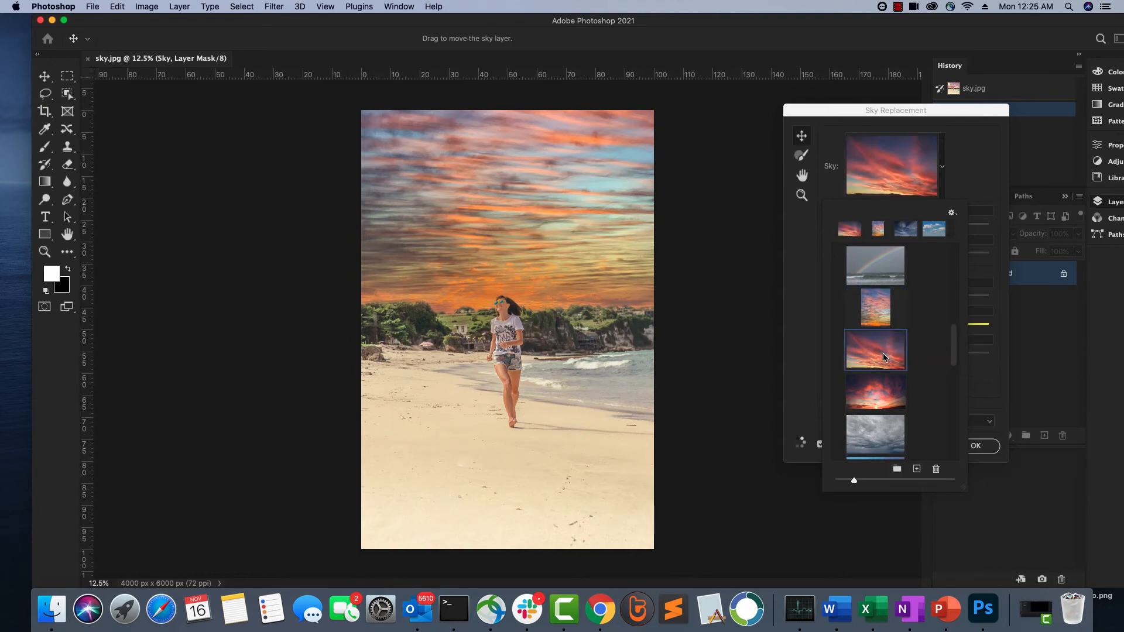
{"action": "left_click", "coordinate": [874, 348]}
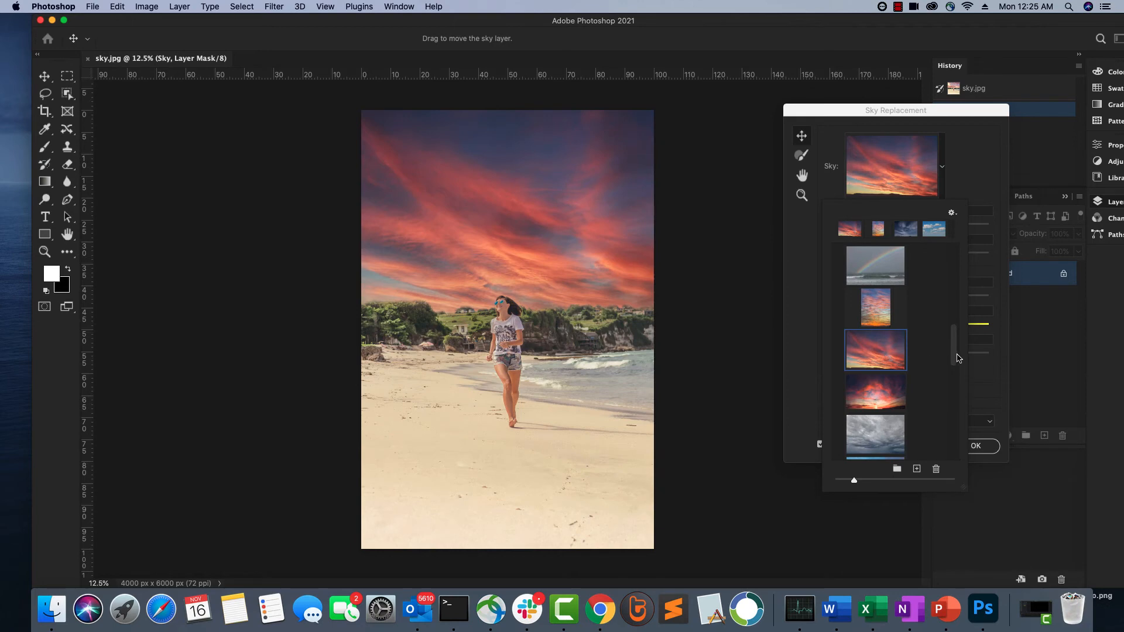
{"action": "scroll", "scroll_direction": "down", "scroll_amount": 3}
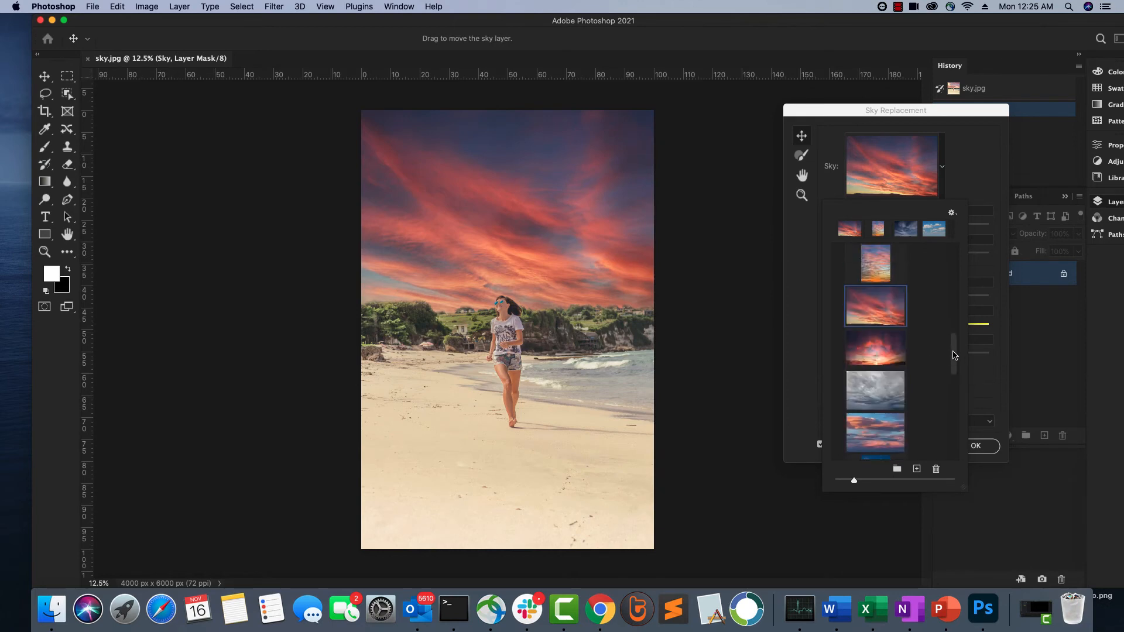
{"action": "scroll", "scroll_direction": "down", "scroll_amount": 3}
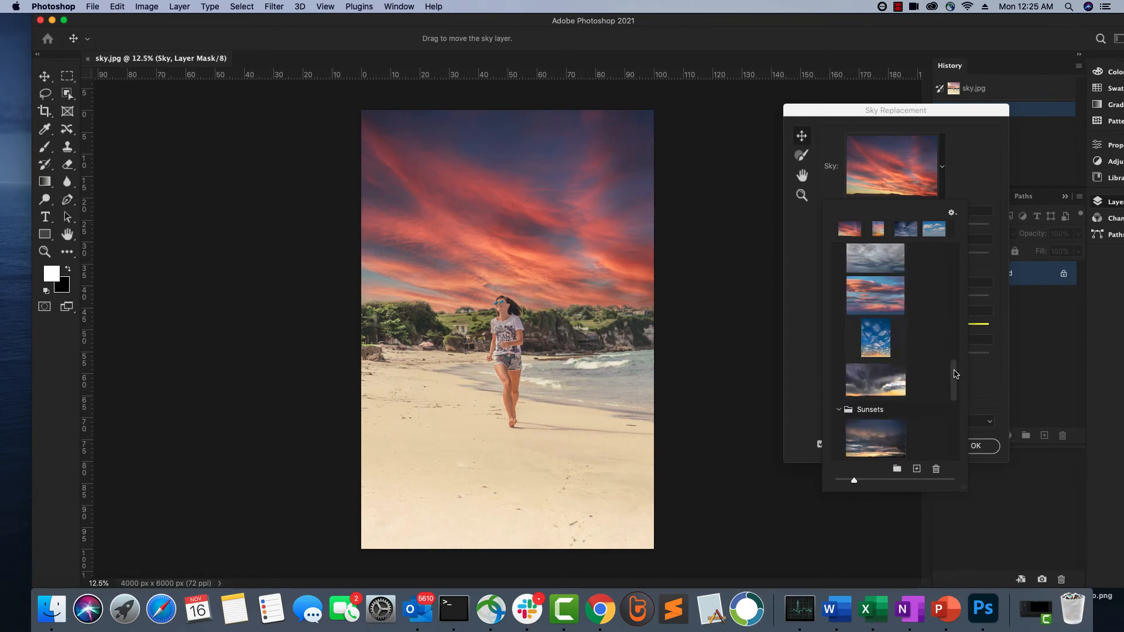
{"action": "scroll", "scroll_direction": "down", "scroll_amount": 3}
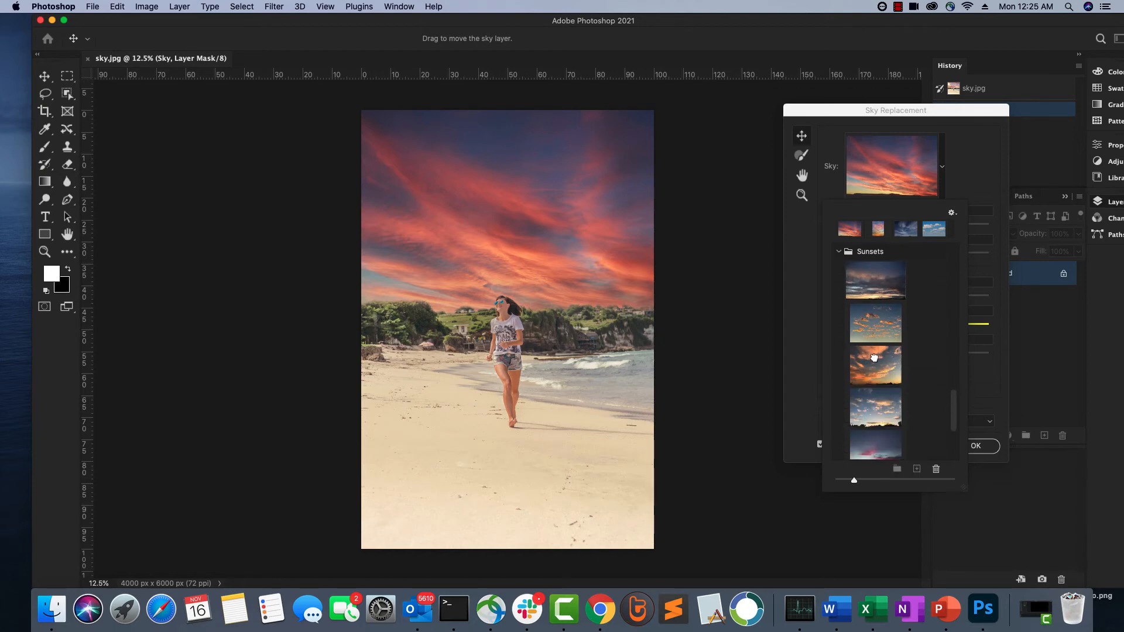
{"action": "left_click", "coordinate": [874, 364]}
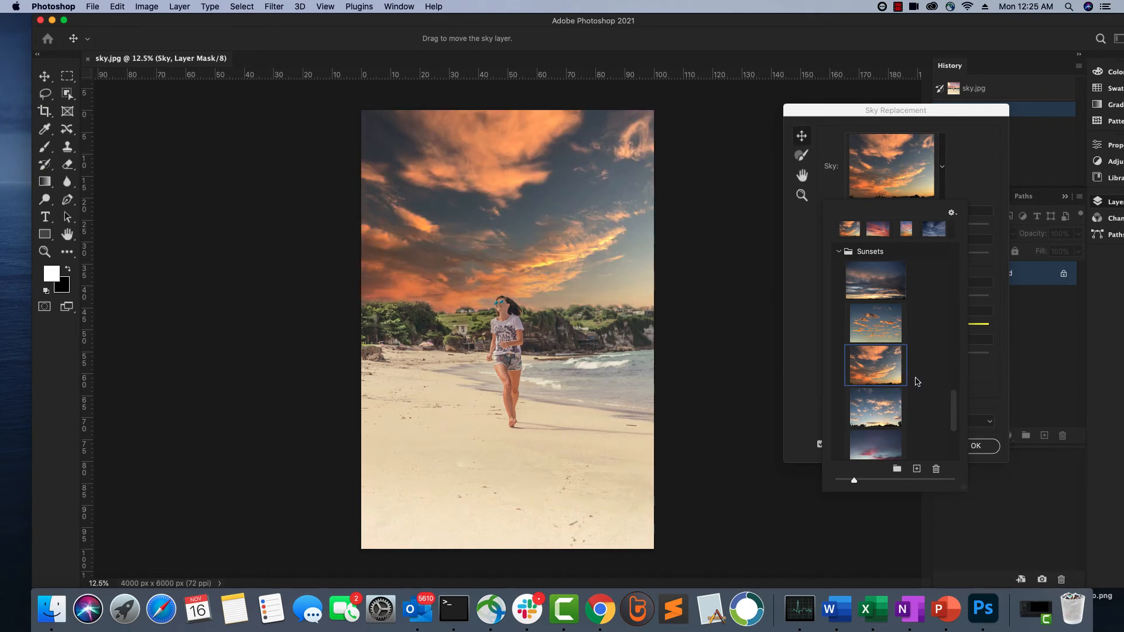
After trying the pastel and purple dusk skies, apply the clear blue-to-orange gradient sky.
{"action": "scroll", "scroll_direction": "down", "scroll_amount": 3}
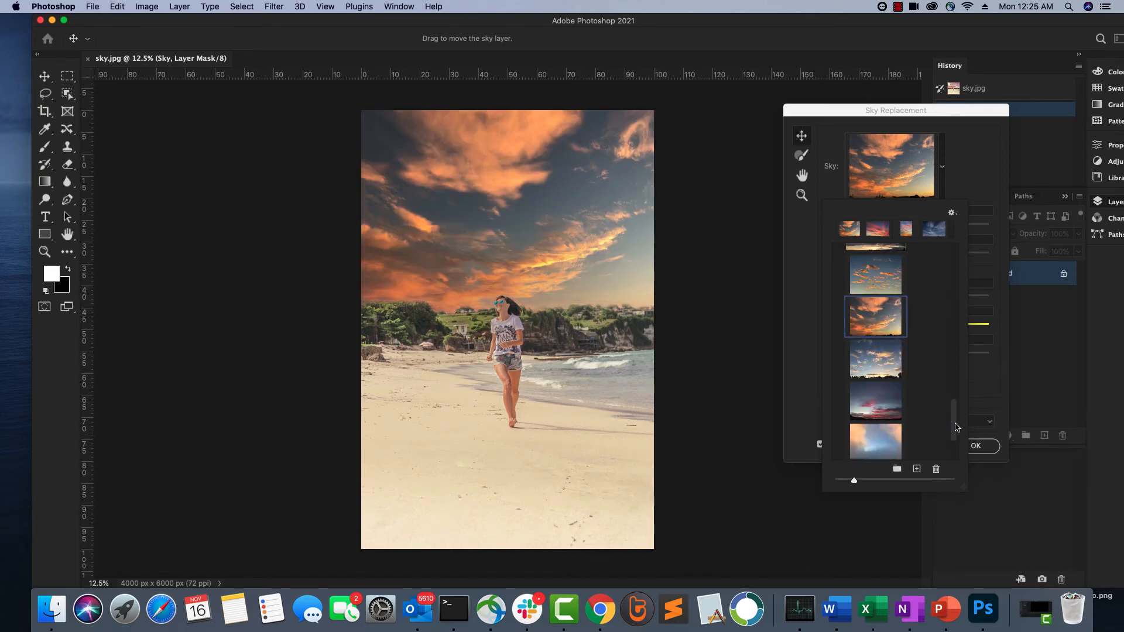
{"action": "scroll", "scroll_direction": "down", "scroll_amount": 3}
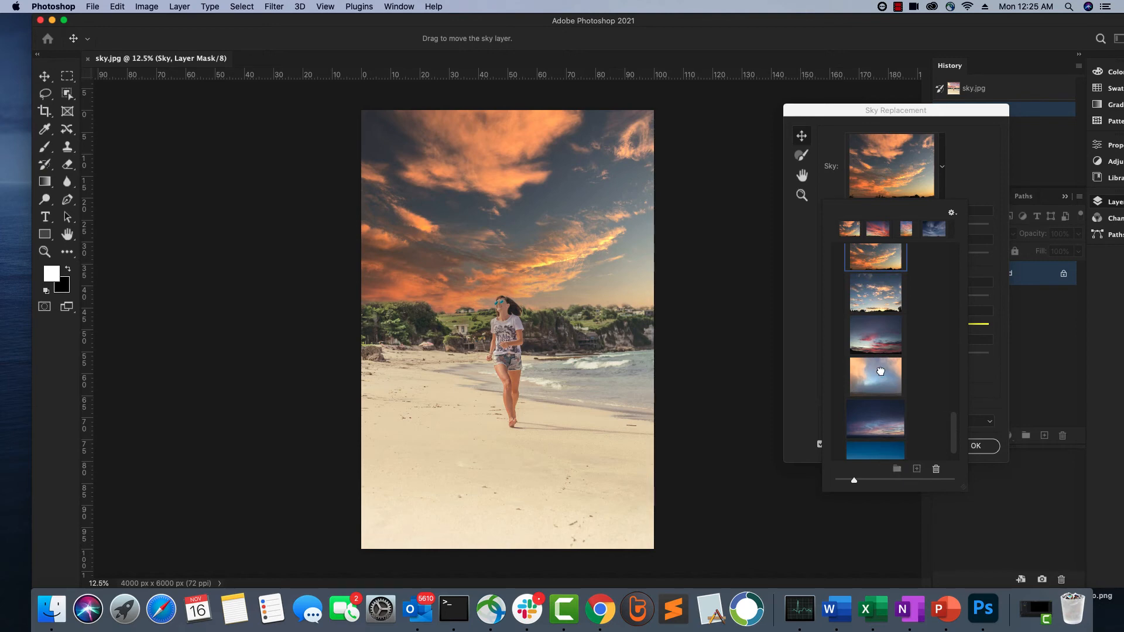
{"action": "left_click", "coordinate": [874, 375]}
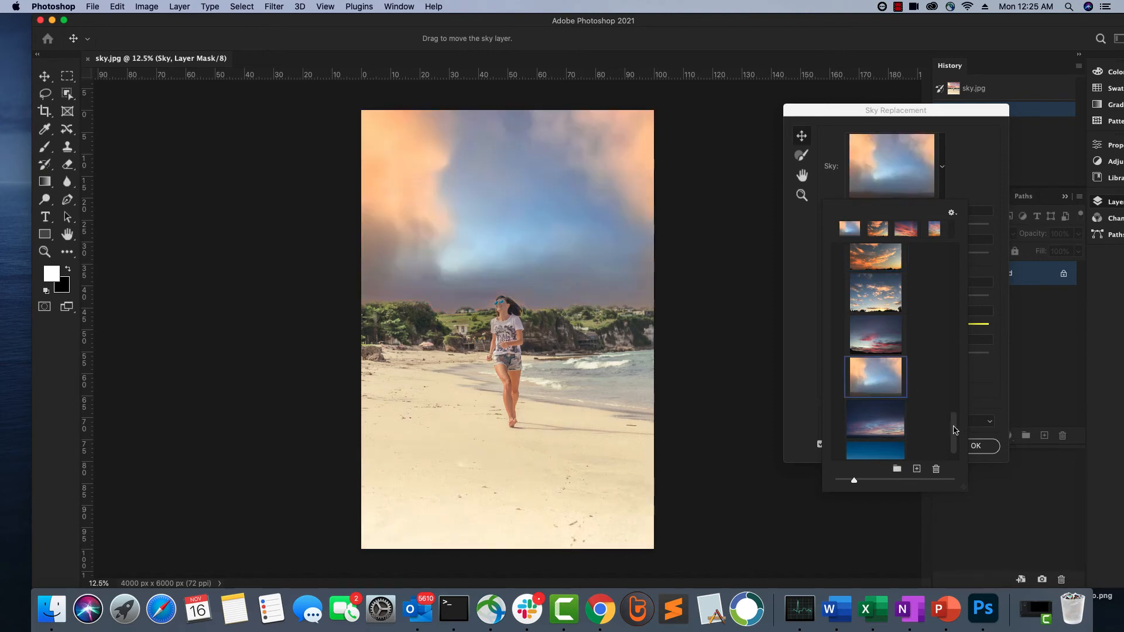
{"action": "scroll", "scroll_direction": "down", "scroll_amount": 3}
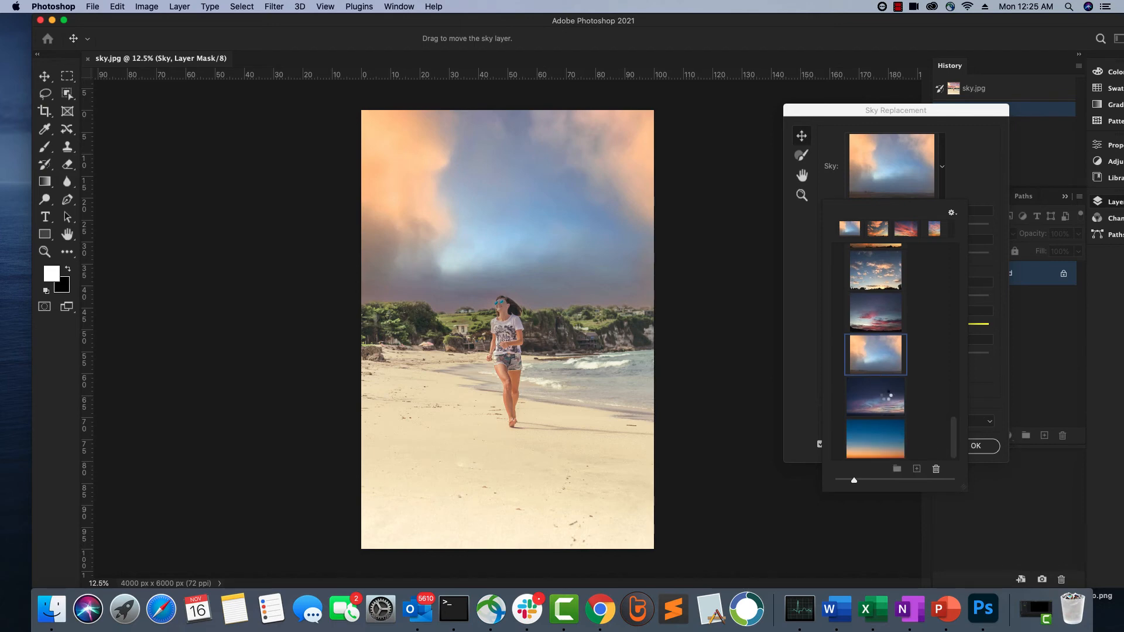
{"action": "left_click", "coordinate": [874, 397]}
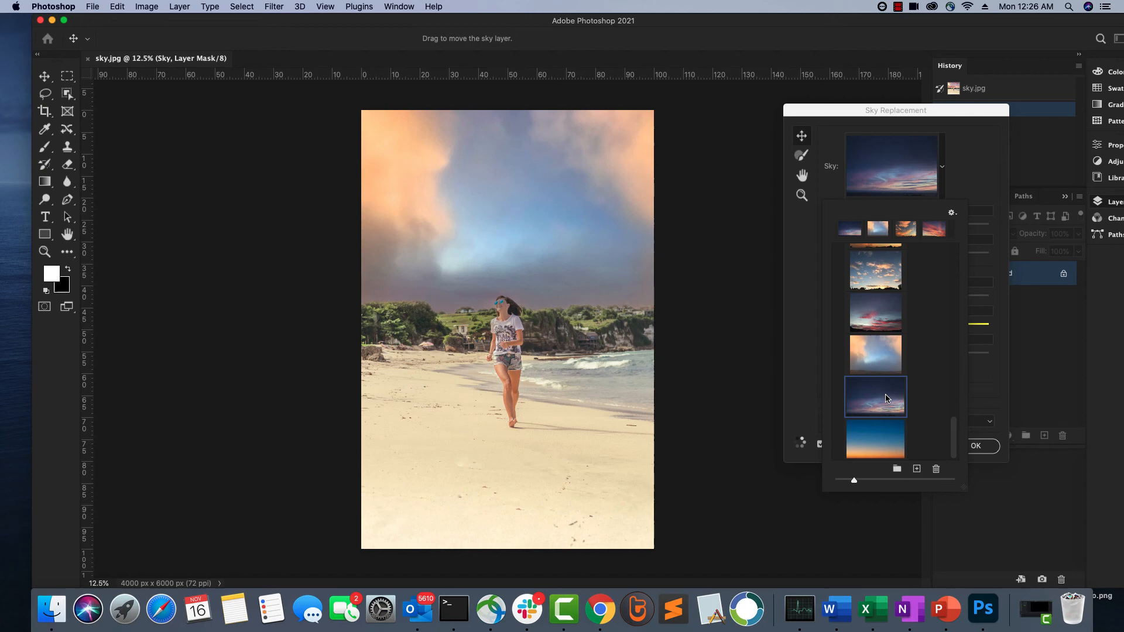
{"action": "left_click", "coordinate": [874, 397]}
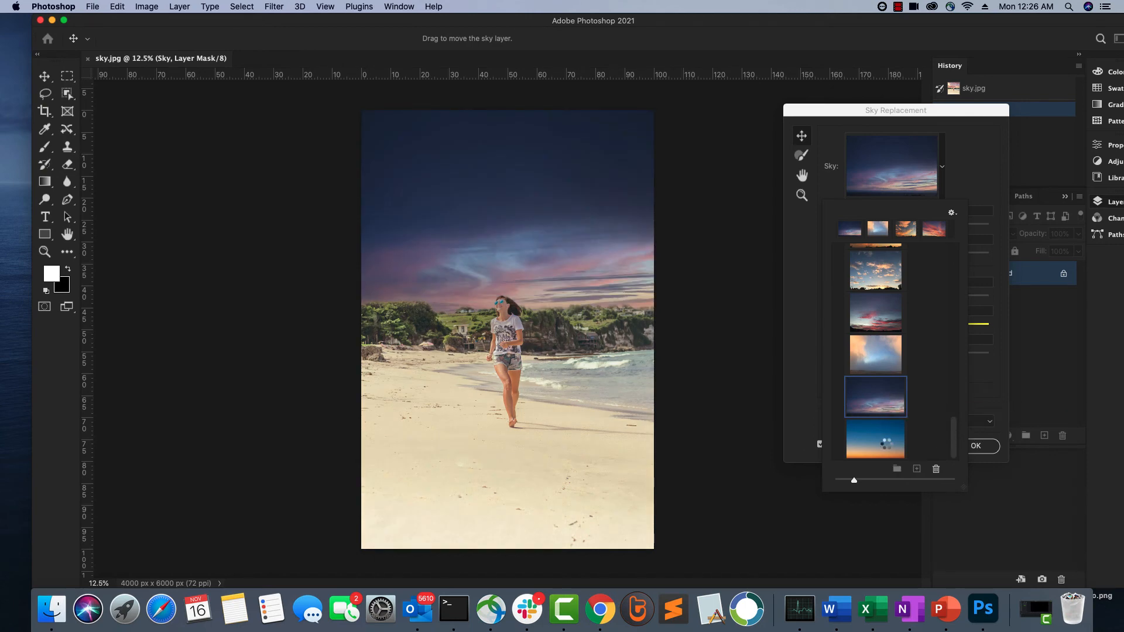
{"action": "left_click", "coordinate": [875, 439]}
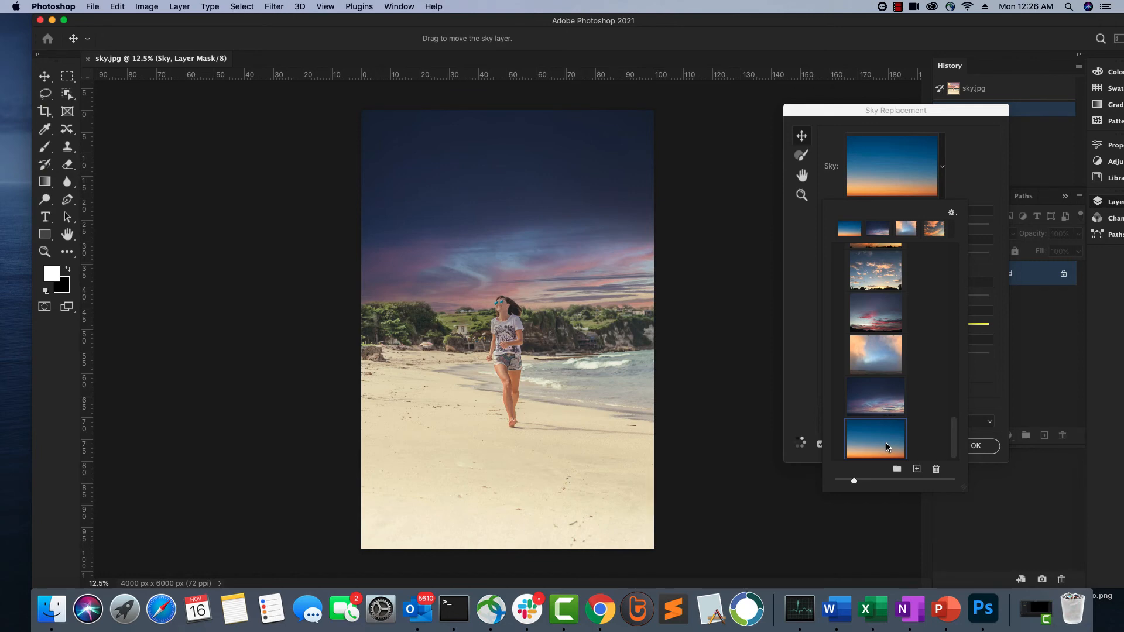
{"action": "left_click", "coordinate": [875, 437]}
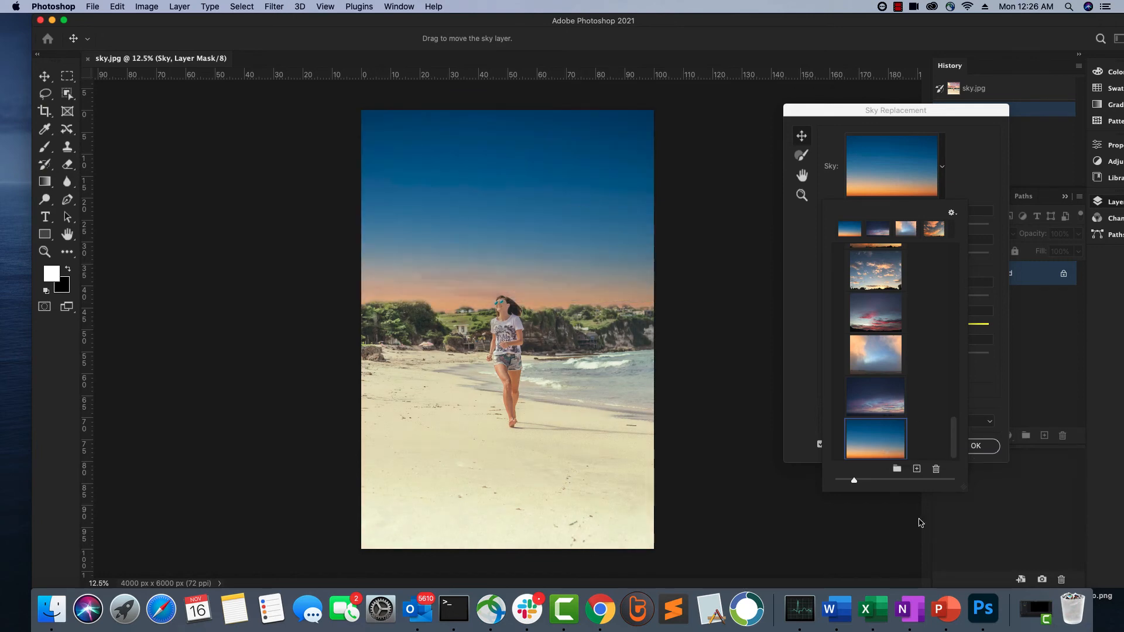
{"action": "mouse_move", "coordinate": [959, 437]}
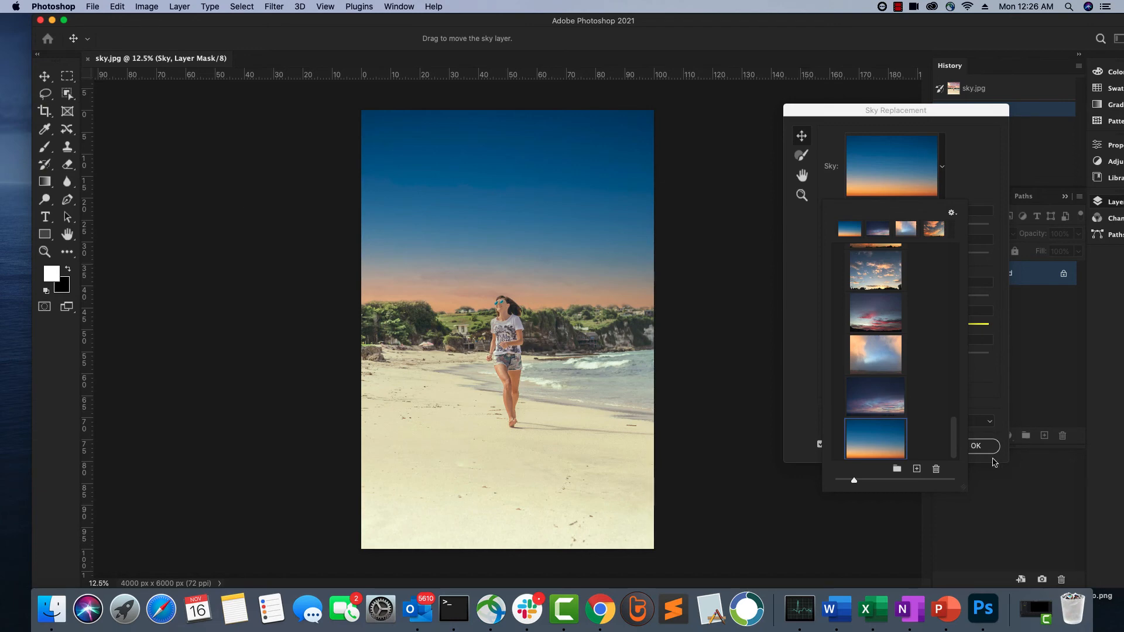
{"action": "mouse_move", "coordinate": [1003, 480]}
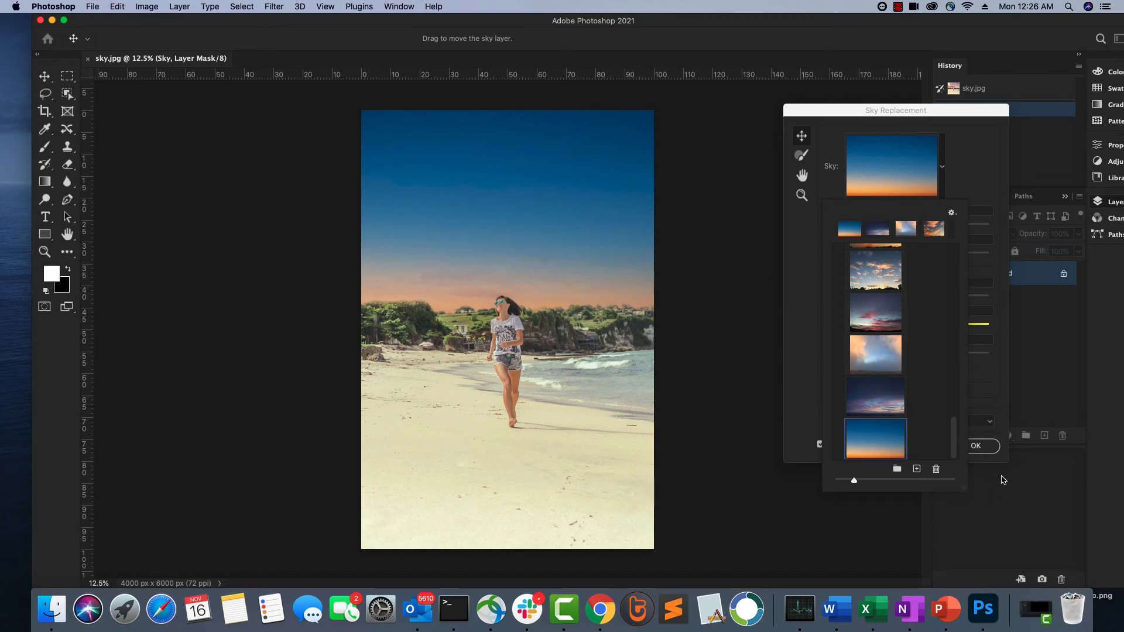
{"action": "left_click", "coordinate": [975, 445]}
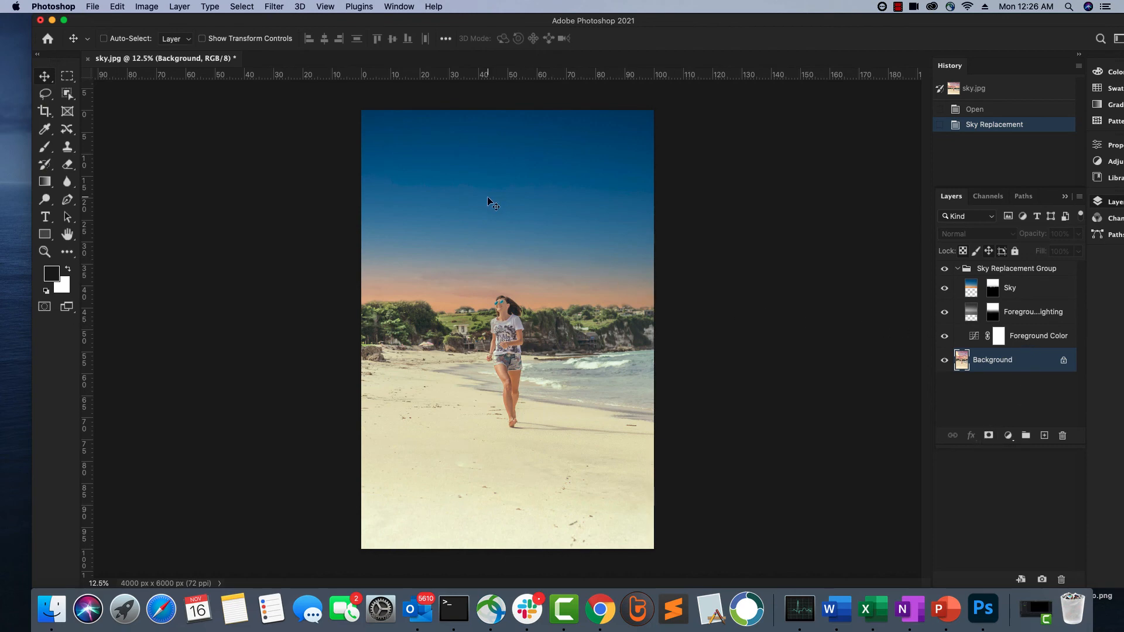
Inspect the Foreground Color layer, return to the Background layer and bring up the File menu.
{"action": "left_click", "coordinate": [1037, 336]}
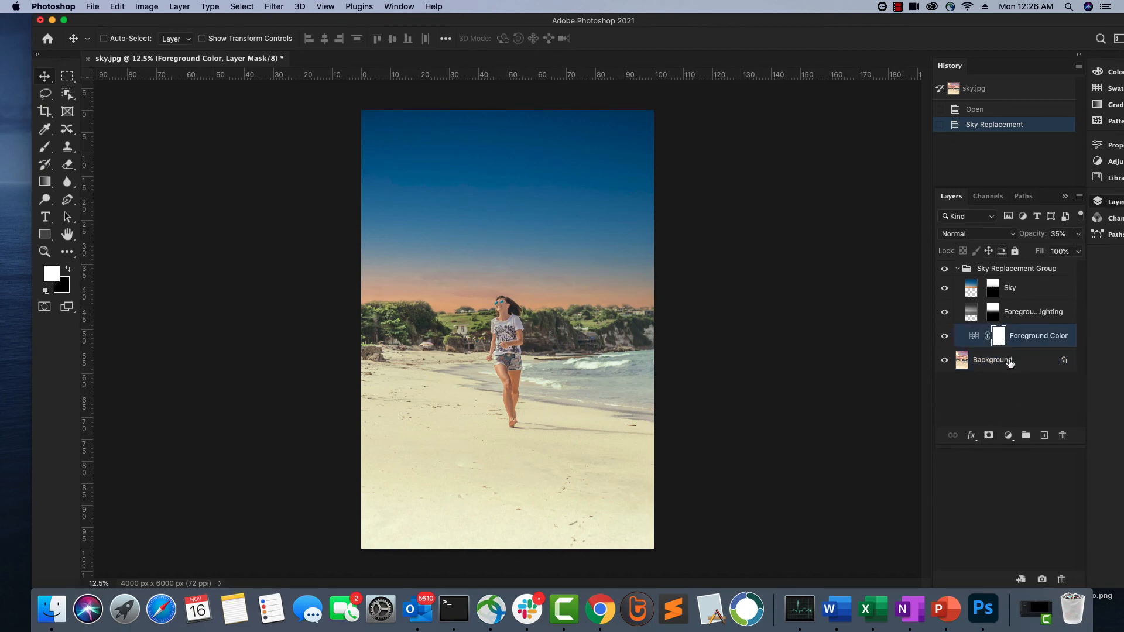
{"action": "left_click", "coordinate": [992, 359]}
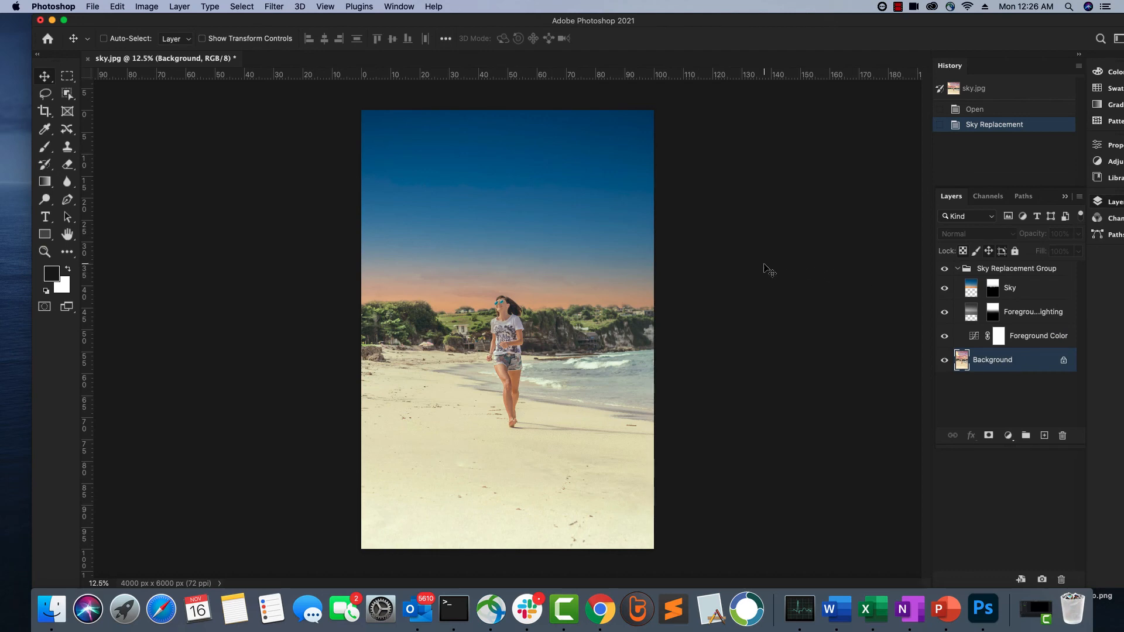
{"action": "mouse_move", "coordinate": [206, 86]}
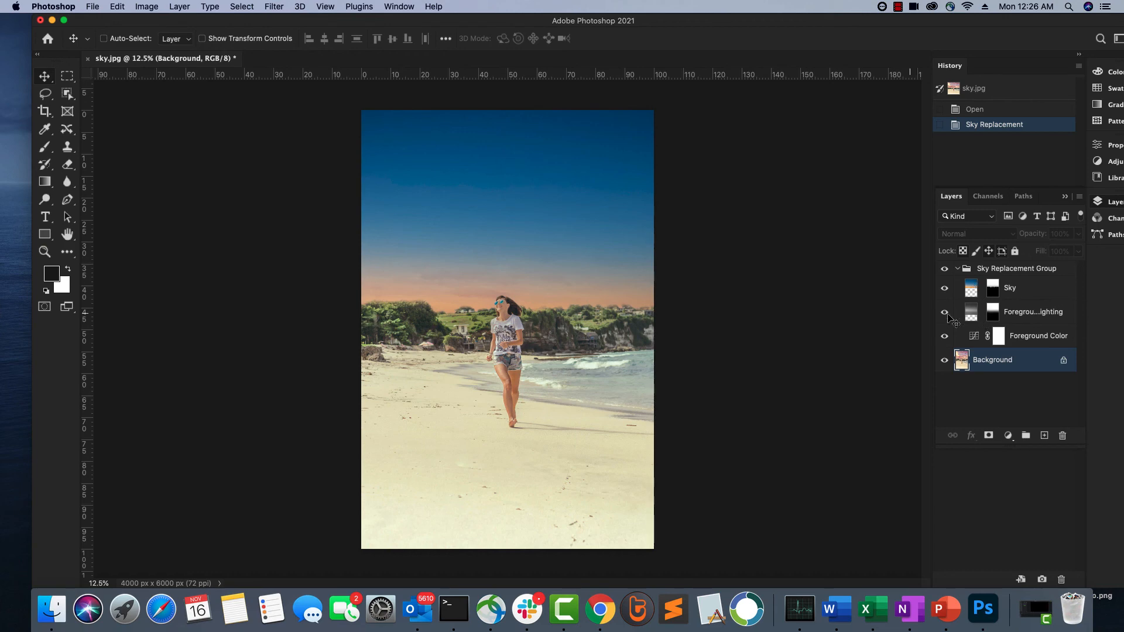
{"action": "left_click", "coordinate": [91, 7]}
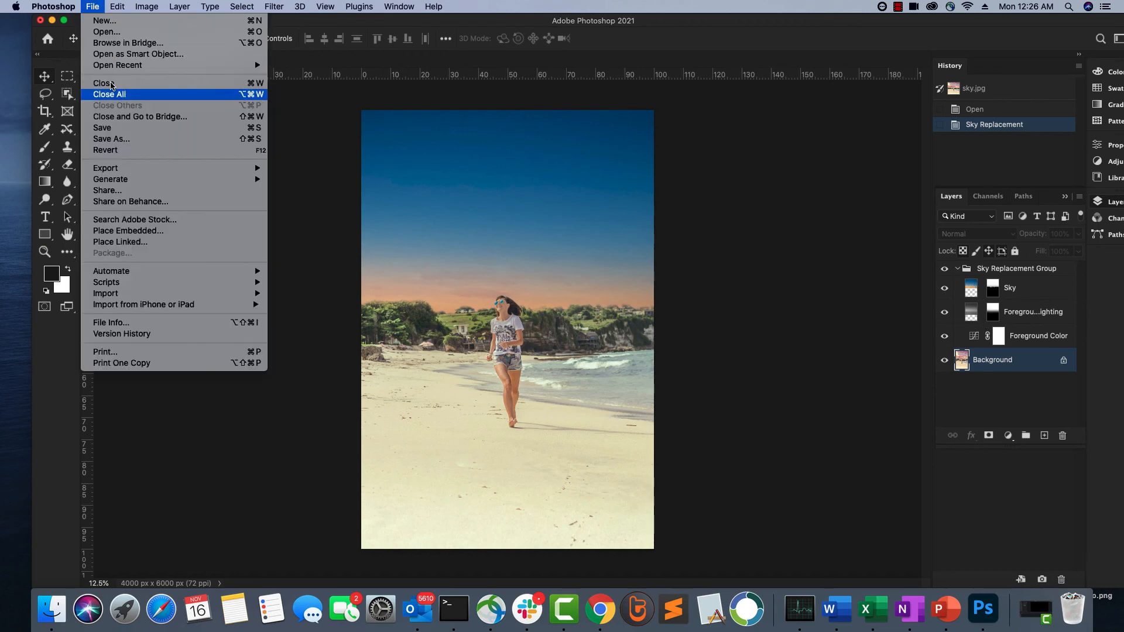
{"action": "mouse_move", "coordinate": [102, 128]}
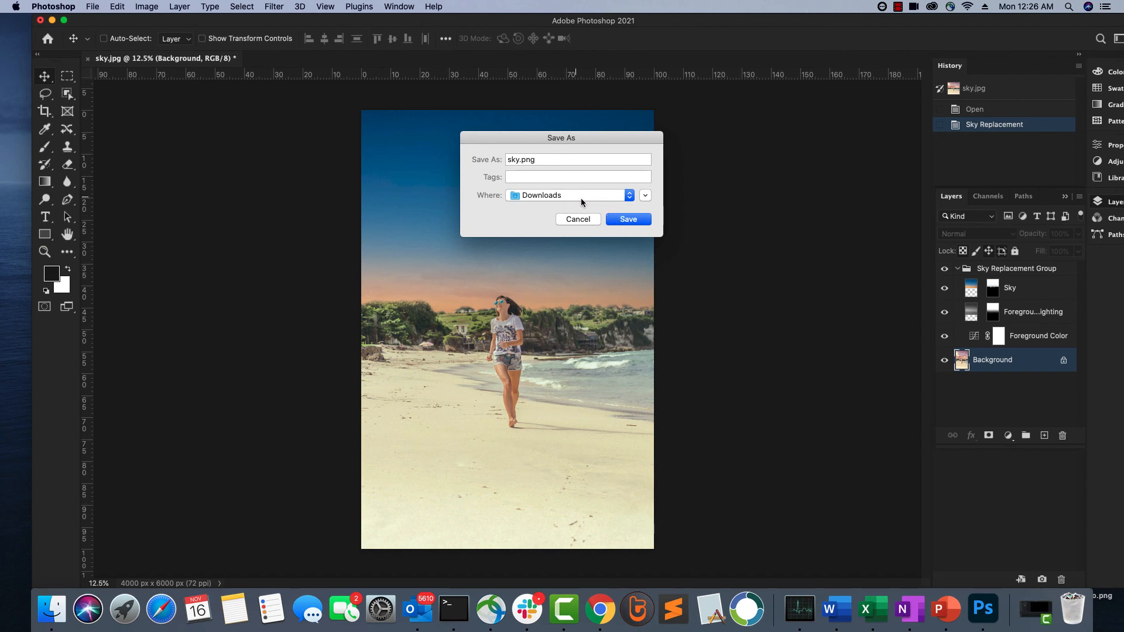
Pick a save location for sky.png, save it and close the photo's window.
{"action": "left_click", "coordinate": [566, 195]}
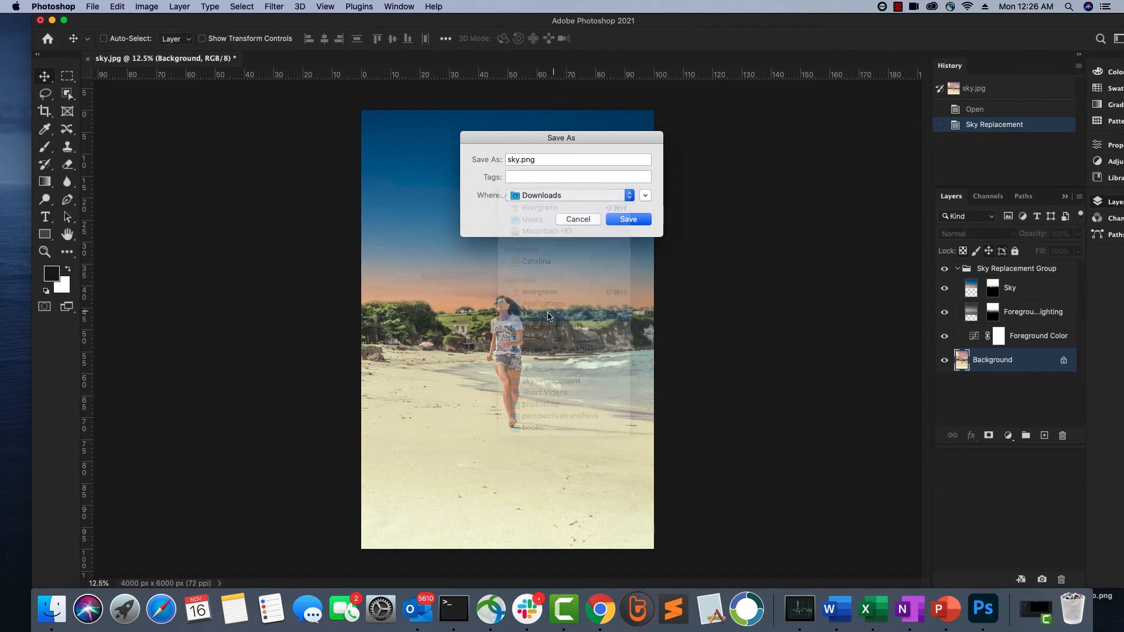
{"action": "left_click", "coordinate": [577, 219]}
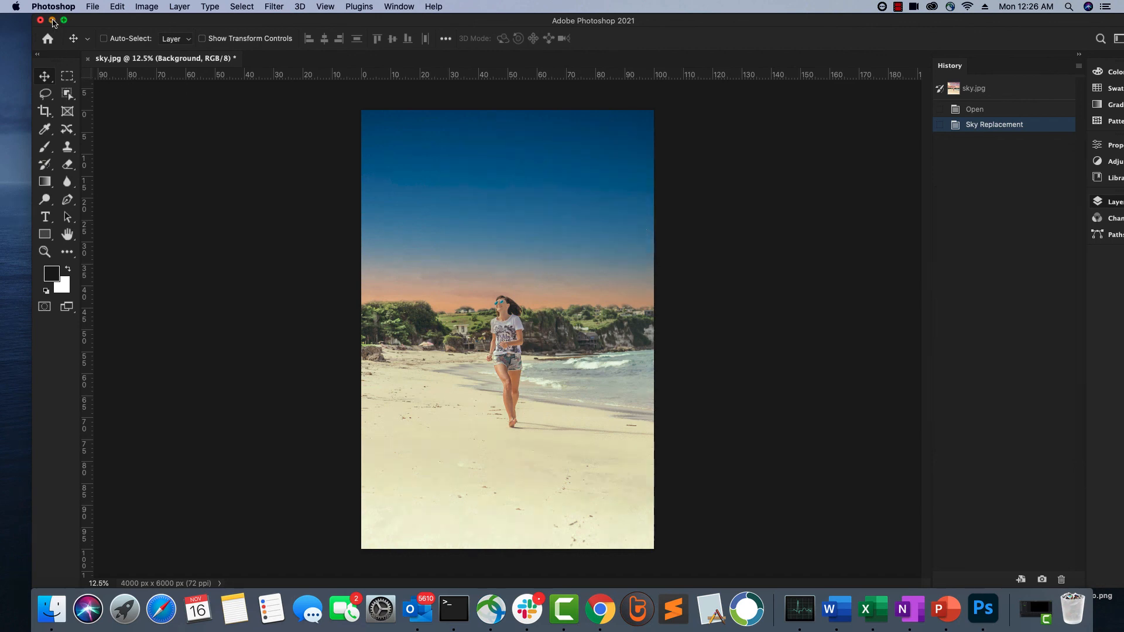
{"action": "left_click", "coordinate": [53, 20]}
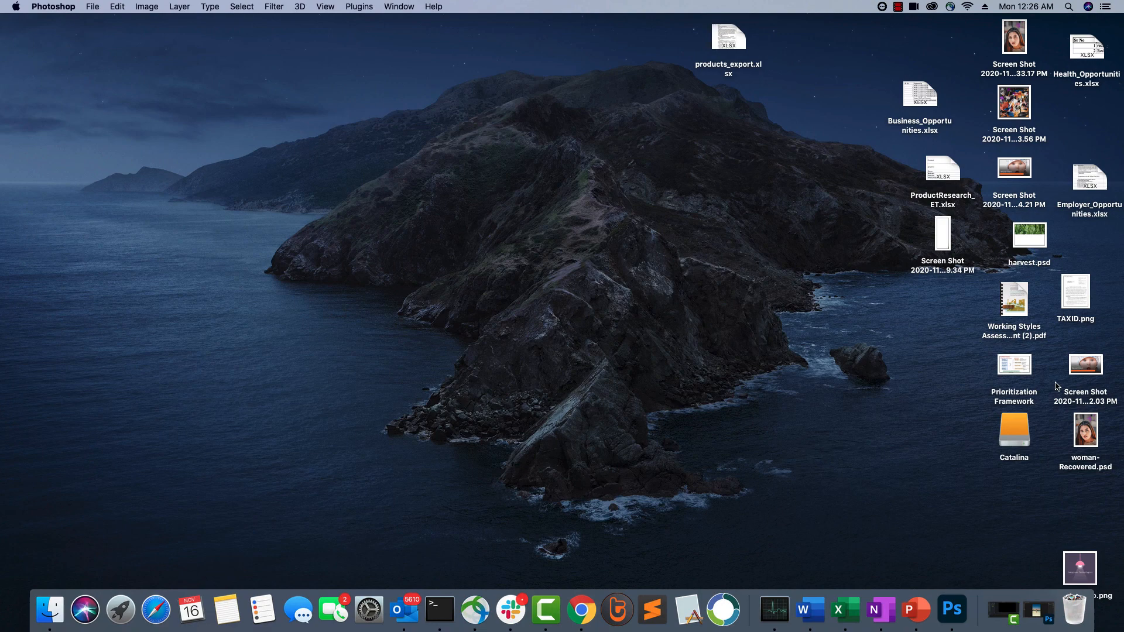
{"action": "mouse_move", "coordinate": [1045, 120]}
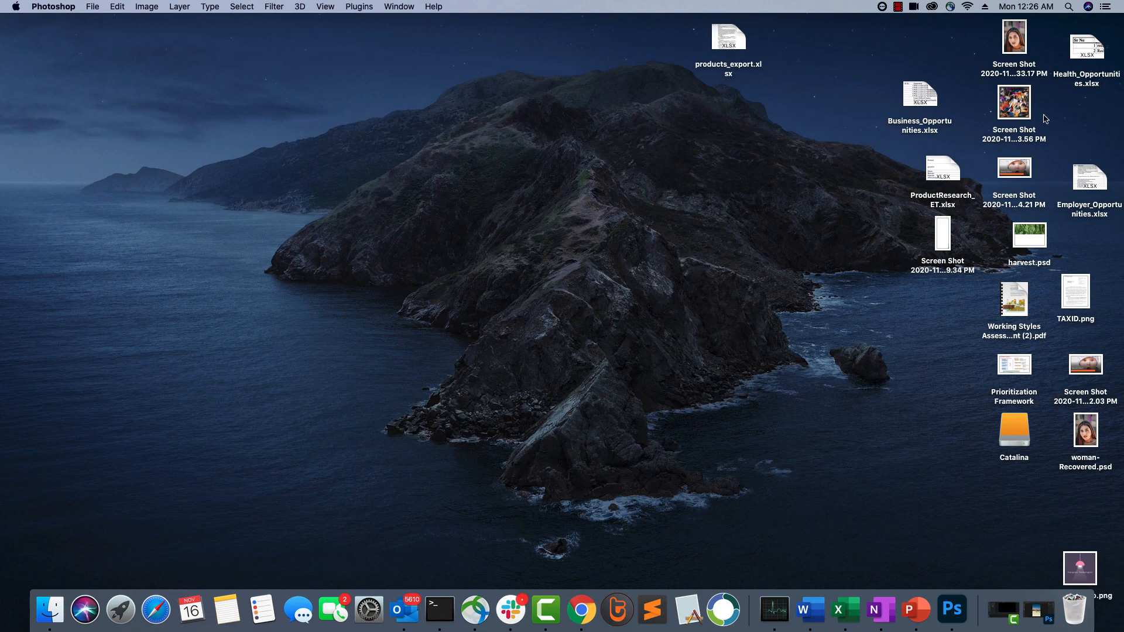
{"action": "mouse_move", "coordinate": [1006, 337]}
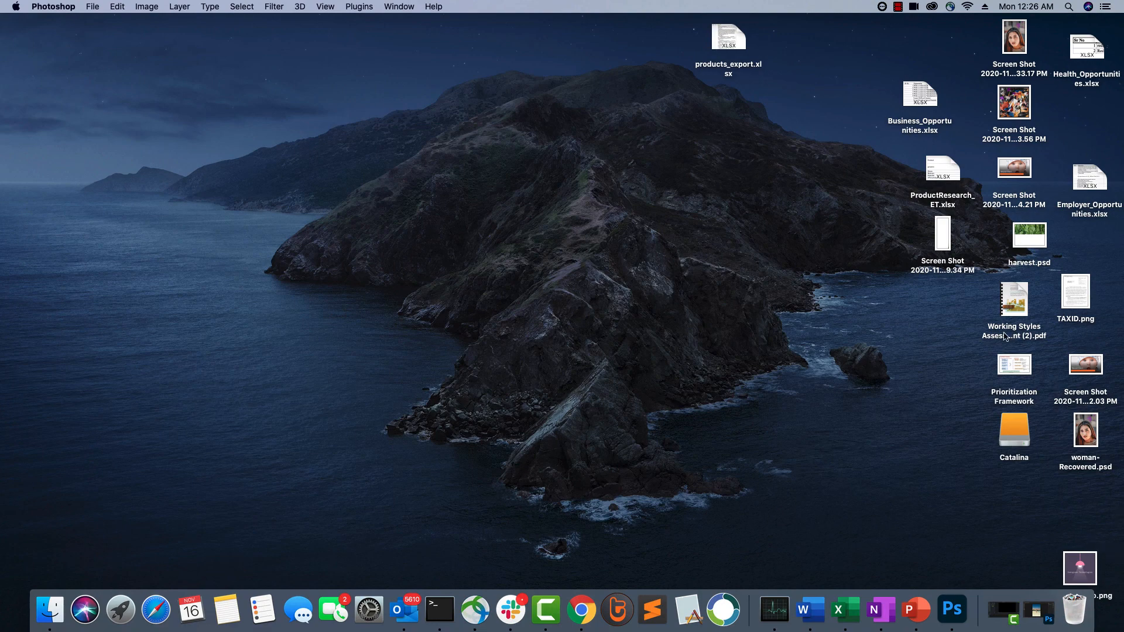
{"action": "mouse_move", "coordinate": [1071, 179]}
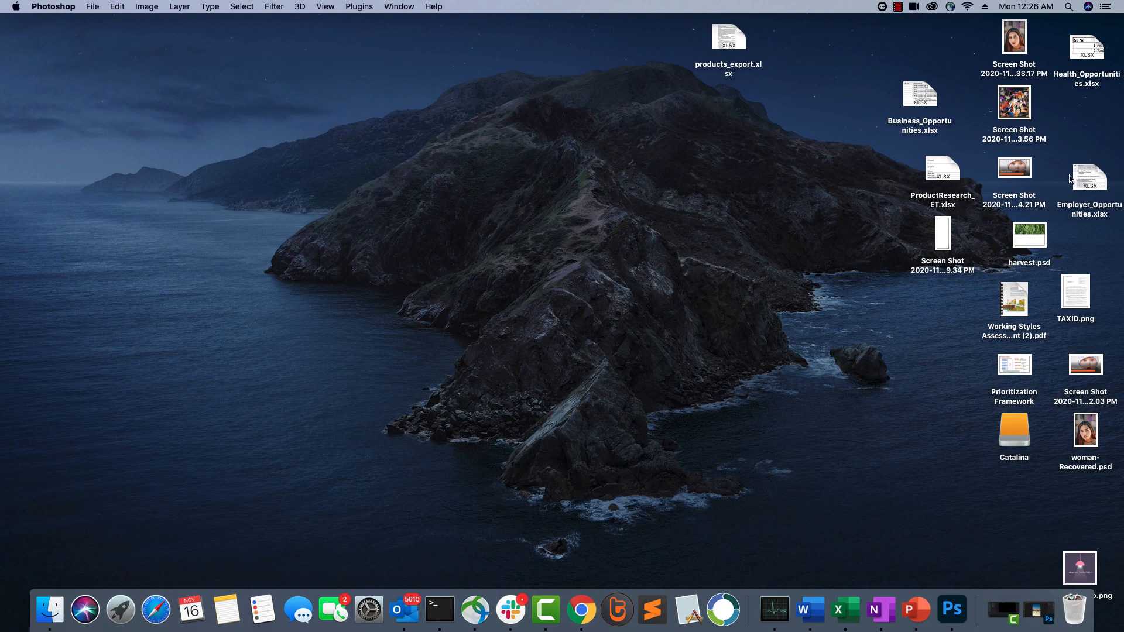
On the desktop, select the saved sky.png and open it in Preview.
{"action": "left_click", "coordinate": [1014, 168]}
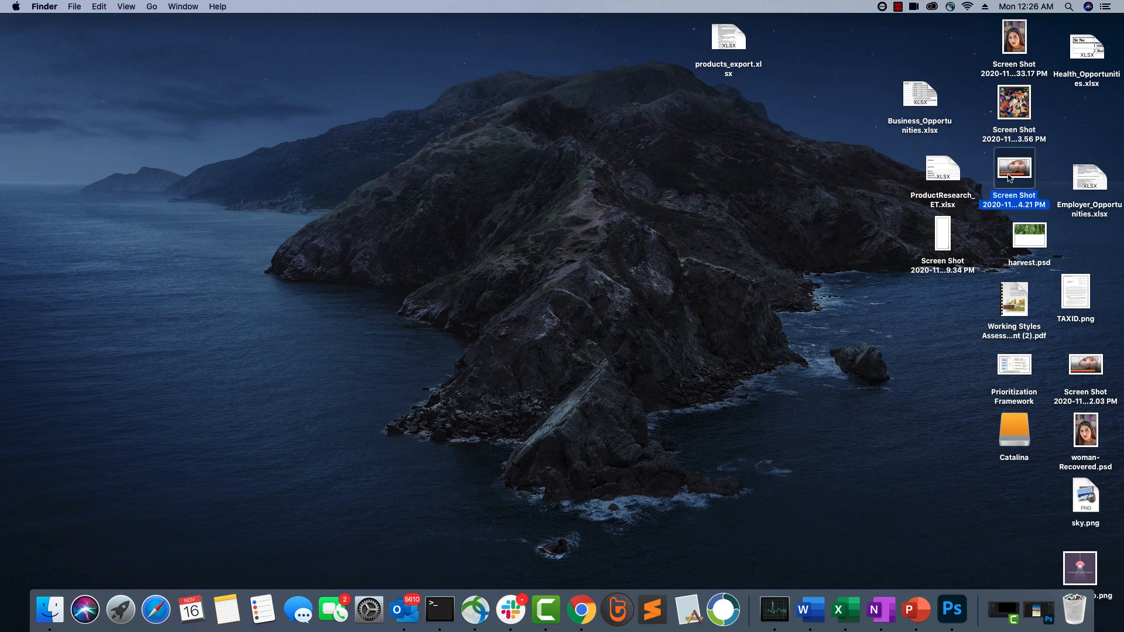
{"action": "left_click", "coordinate": [1014, 364]}
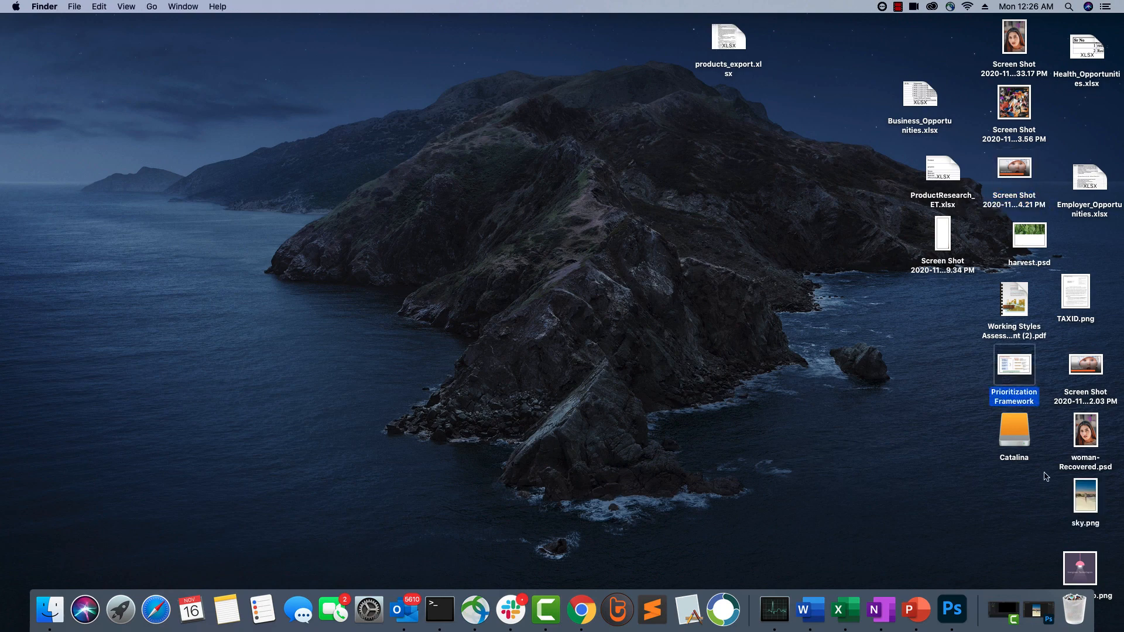
{"action": "left_click", "coordinate": [1084, 496]}
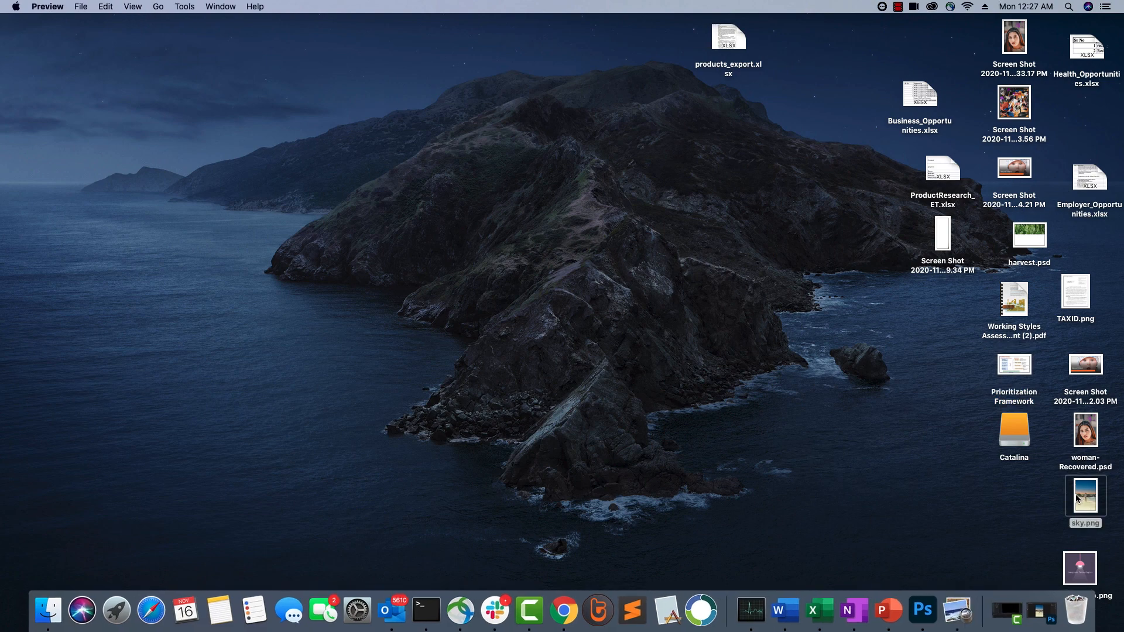
{"action": "double_click", "coordinate": [1084, 494]}
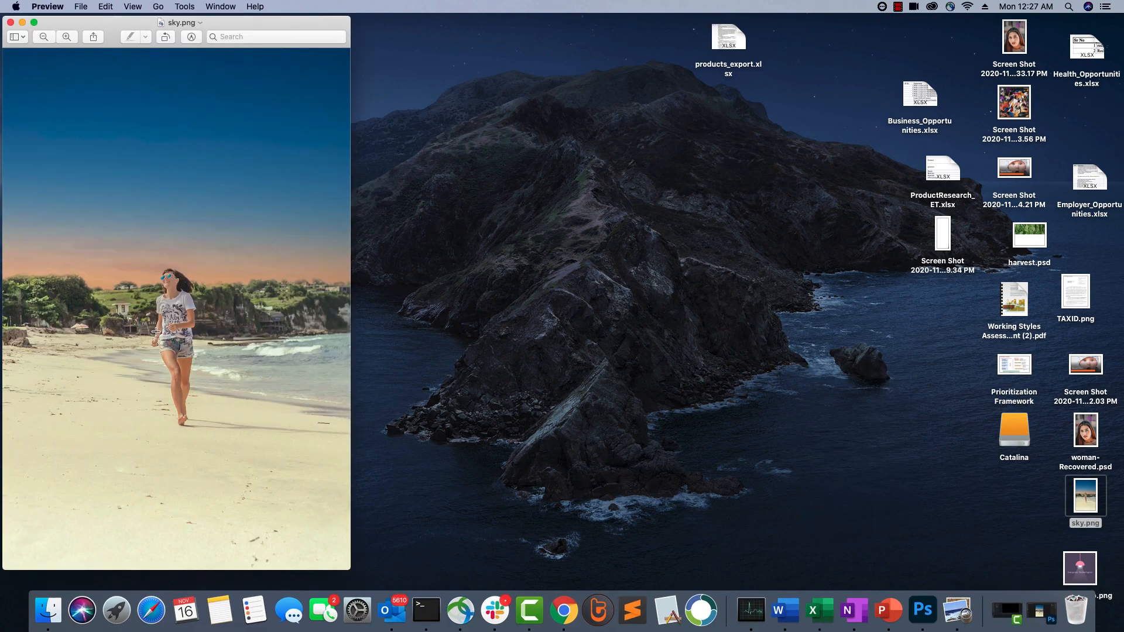